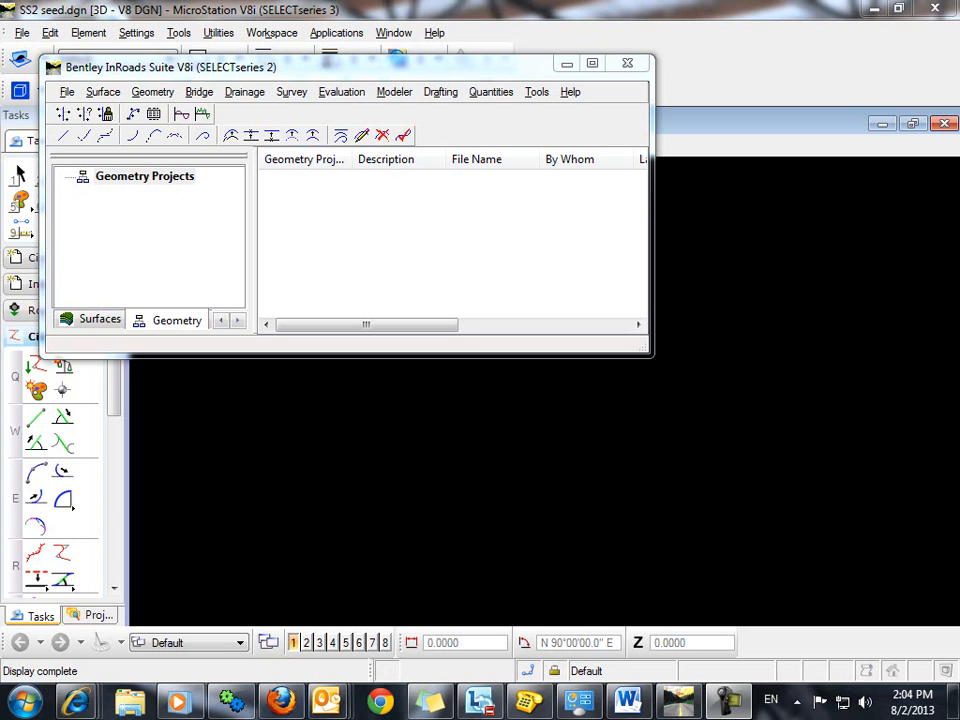
{"action": "mouse_move", "coordinate": [382, 136]}
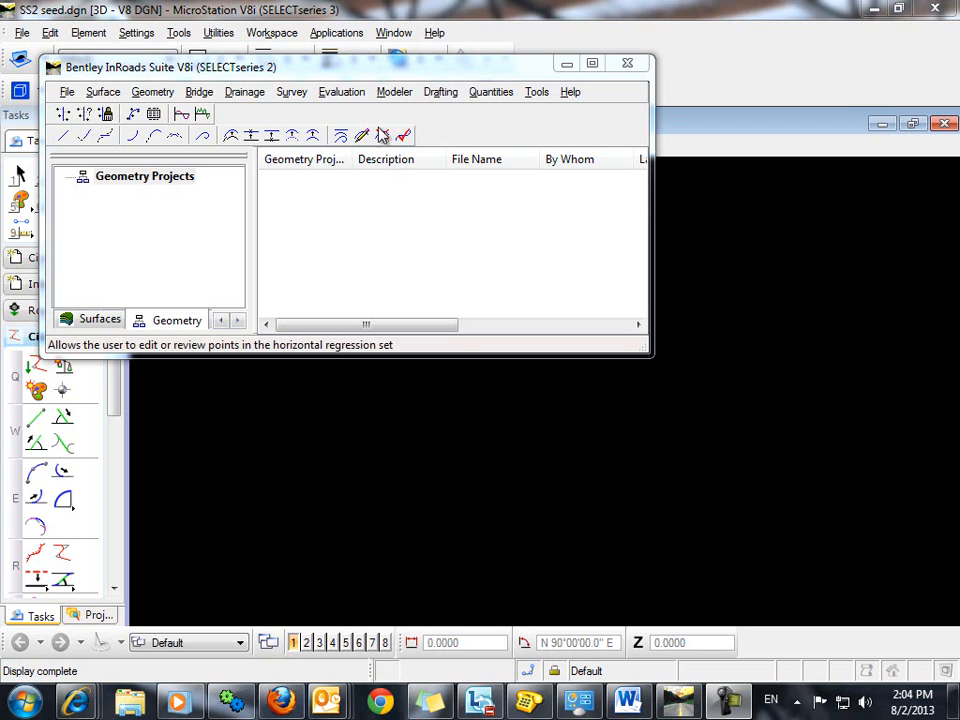
{"action": "mouse_move", "coordinate": [342, 92]}
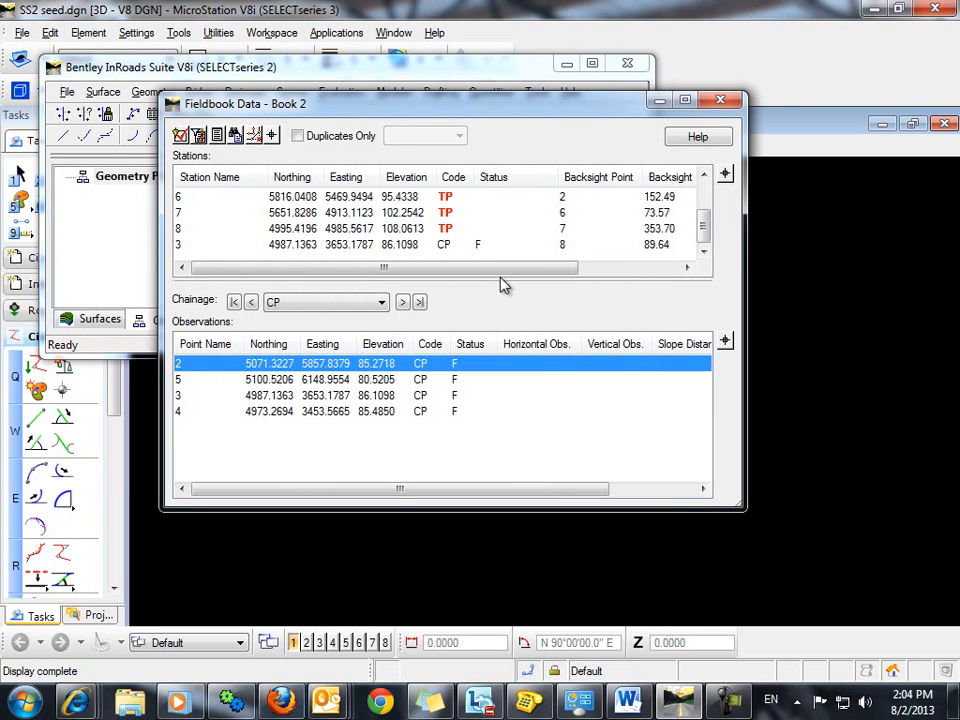
{"action": "mouse_move", "coordinate": [436, 460]}
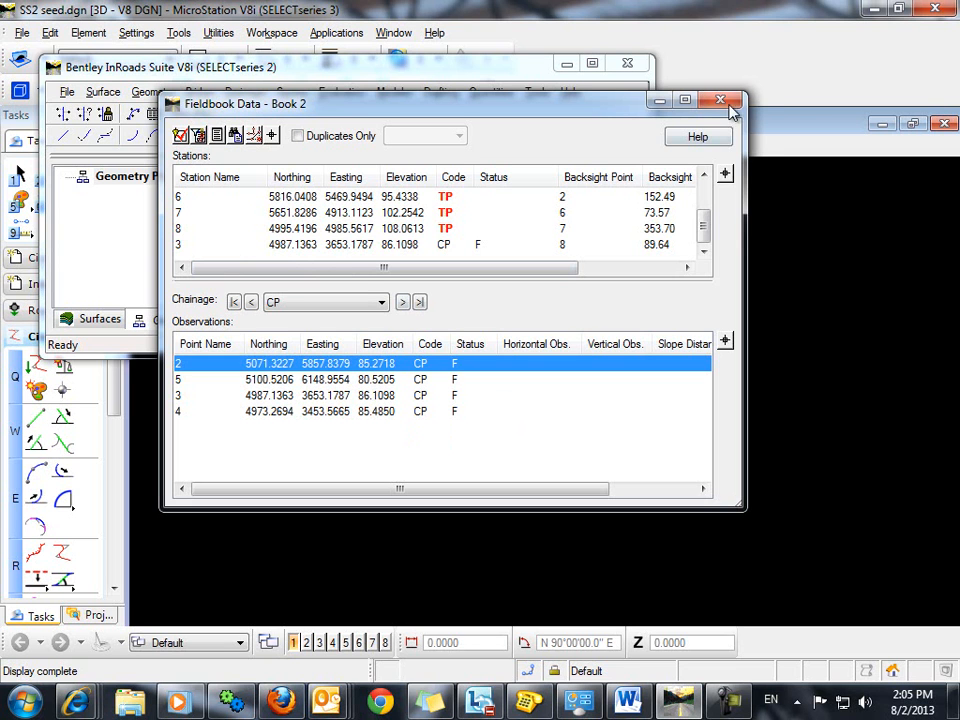
Leave the fieldbook review and start Survey Data to Geometry from the Survey menu
{"action": "left_click", "coordinate": [720, 100]}
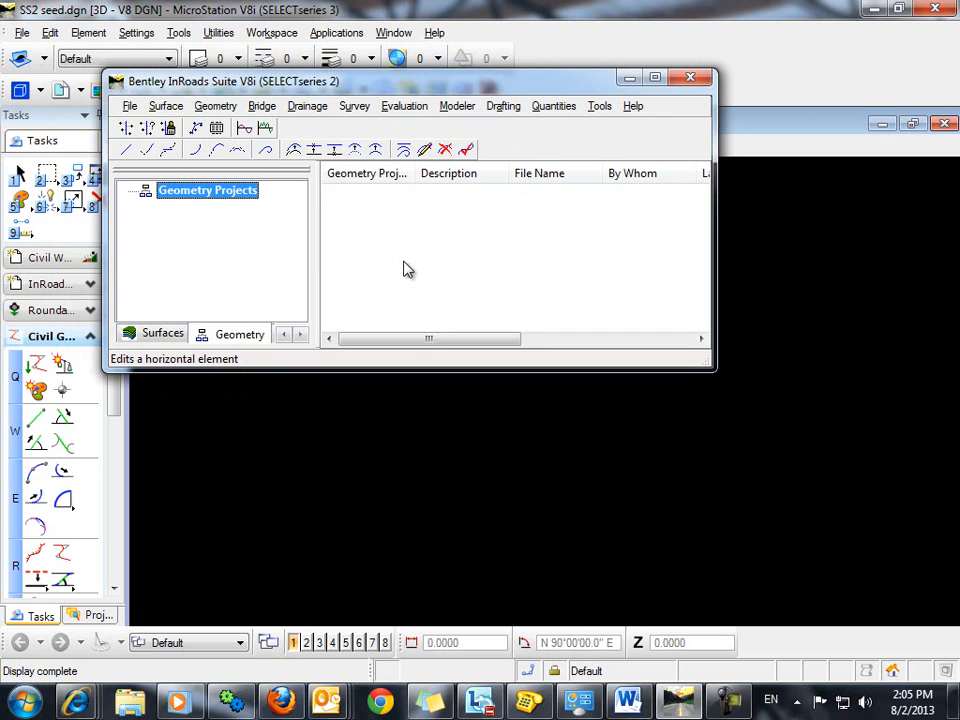
{"action": "mouse_move", "coordinate": [504, 282]}
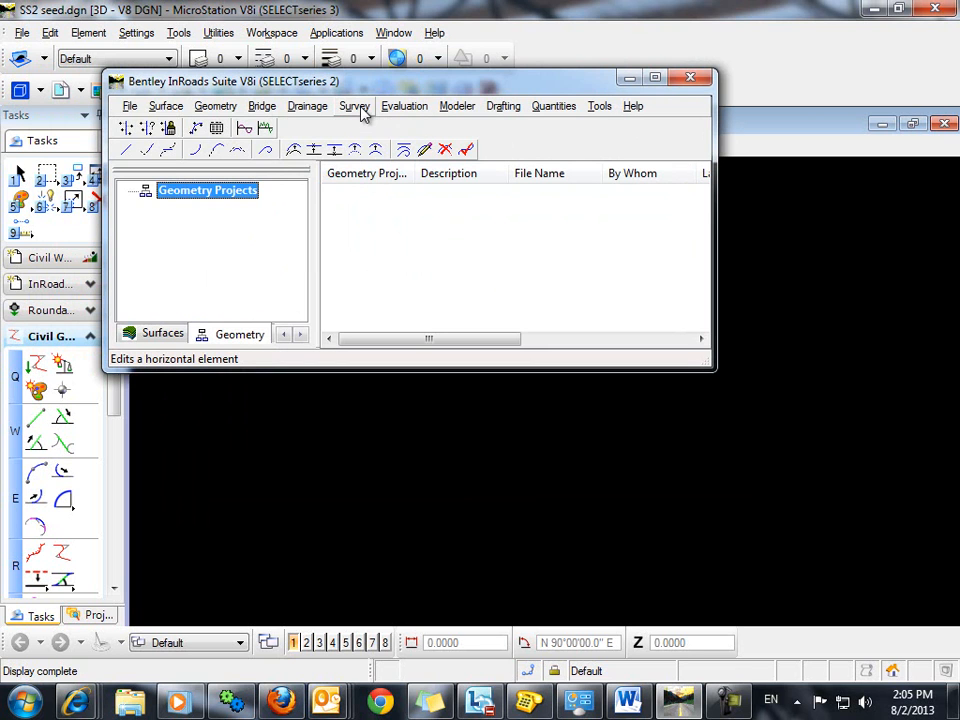
{"action": "left_click", "coordinate": [354, 106]}
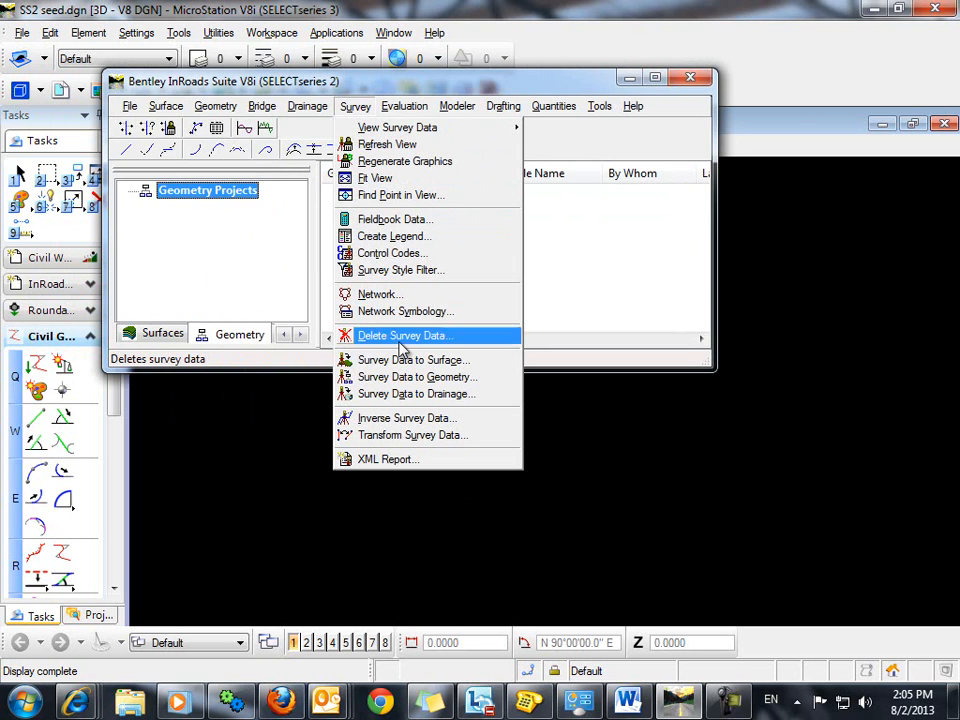
{"action": "mouse_move", "coordinate": [400, 376]}
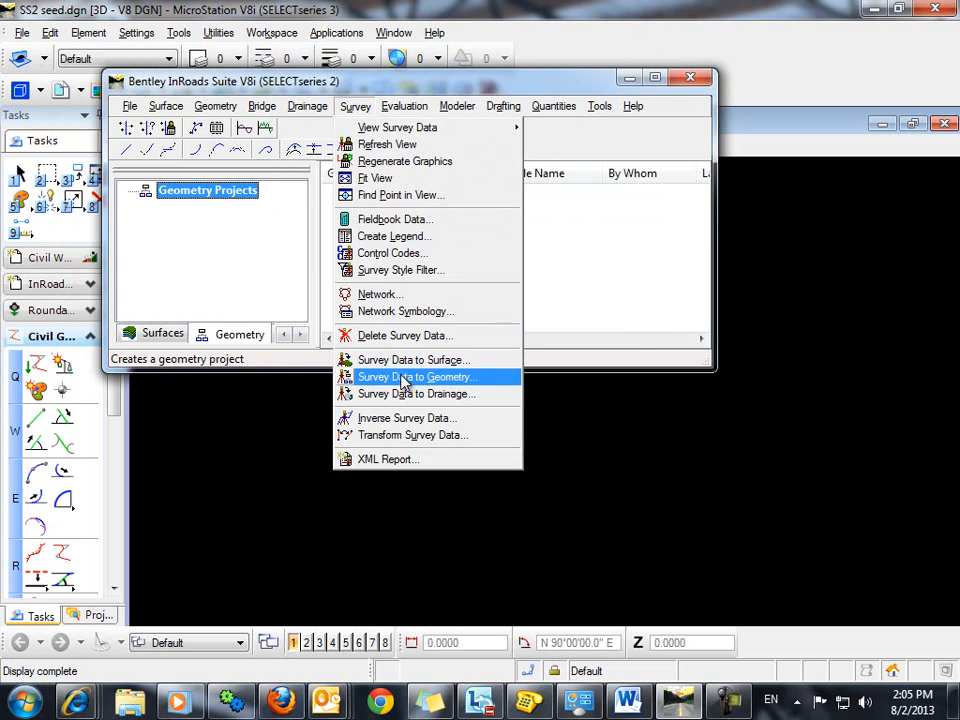
{"action": "left_click", "coordinate": [416, 376]}
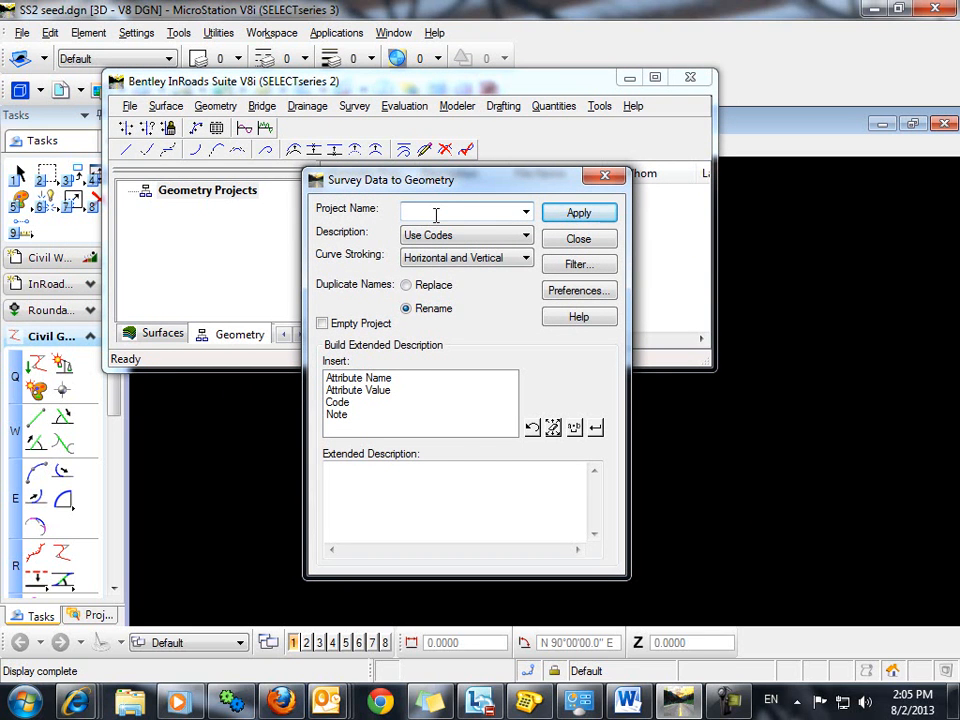
Create geometry project 'test' from the survey data, describing points by their codes
{"action": "type", "text": "test"}
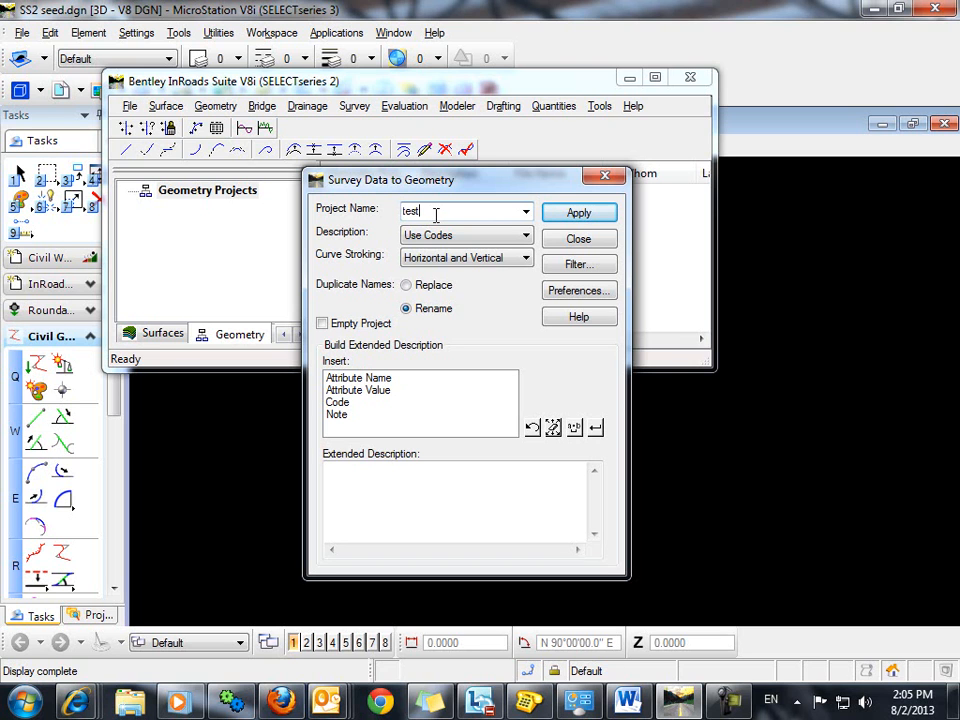
{"action": "left_click", "coordinate": [524, 236]}
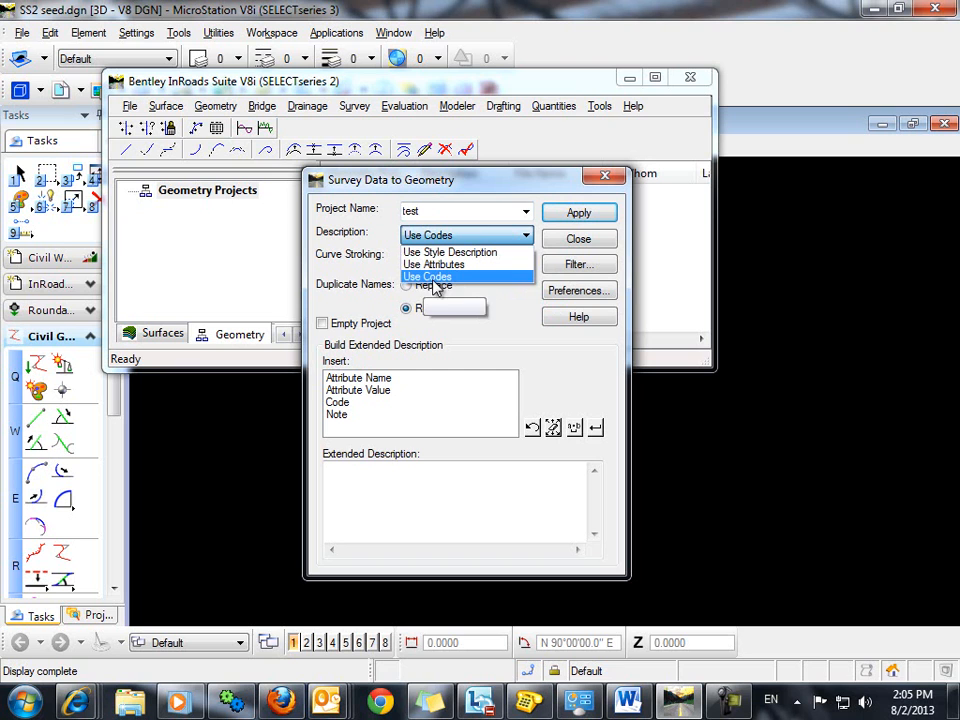
{"action": "left_click", "coordinate": [428, 276]}
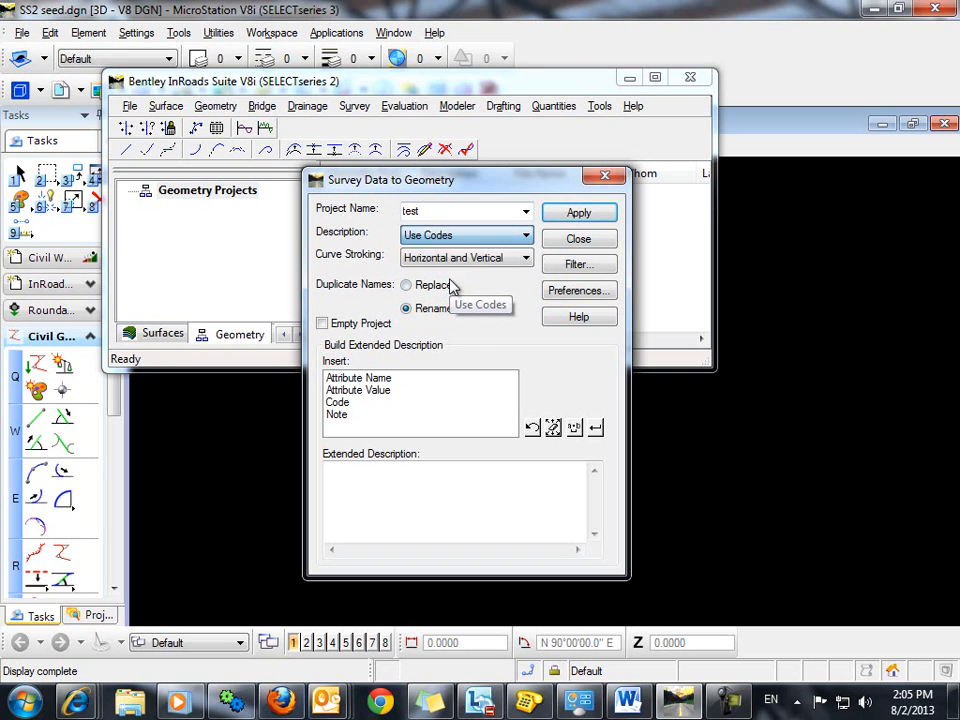
{"action": "mouse_move", "coordinate": [480, 288]}
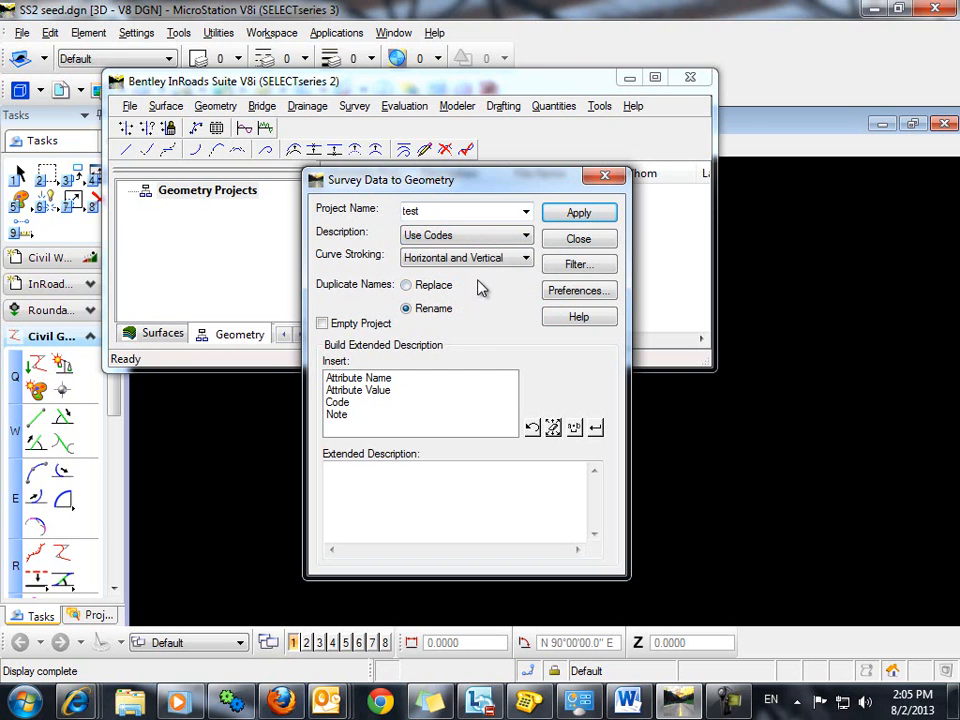
{"action": "mouse_move", "coordinate": [510, 428]}
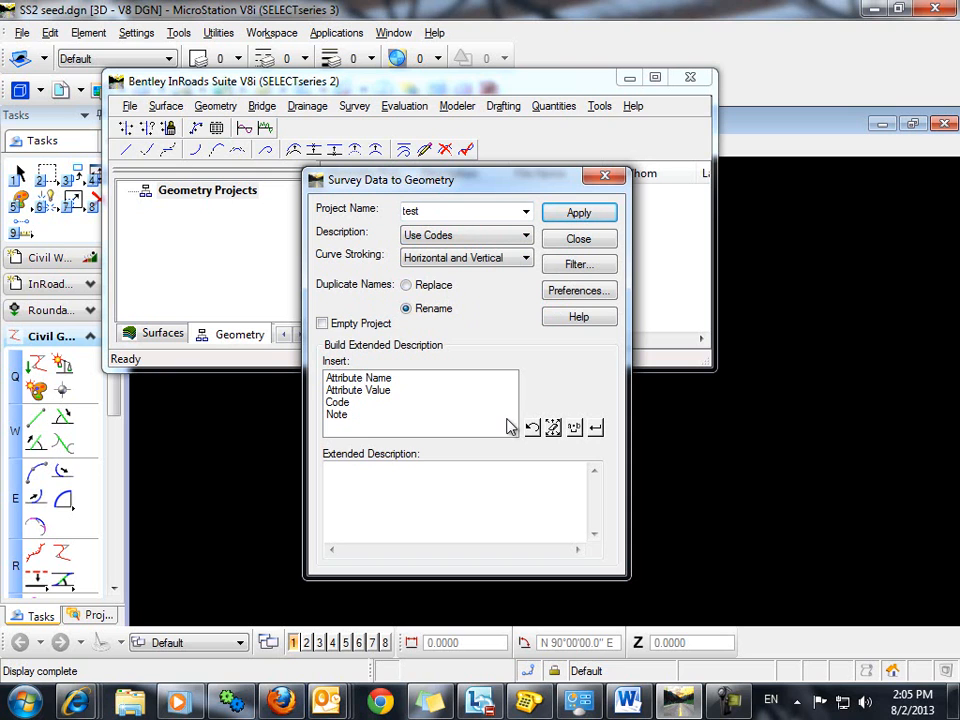
{"action": "mouse_move", "coordinate": [548, 370]}
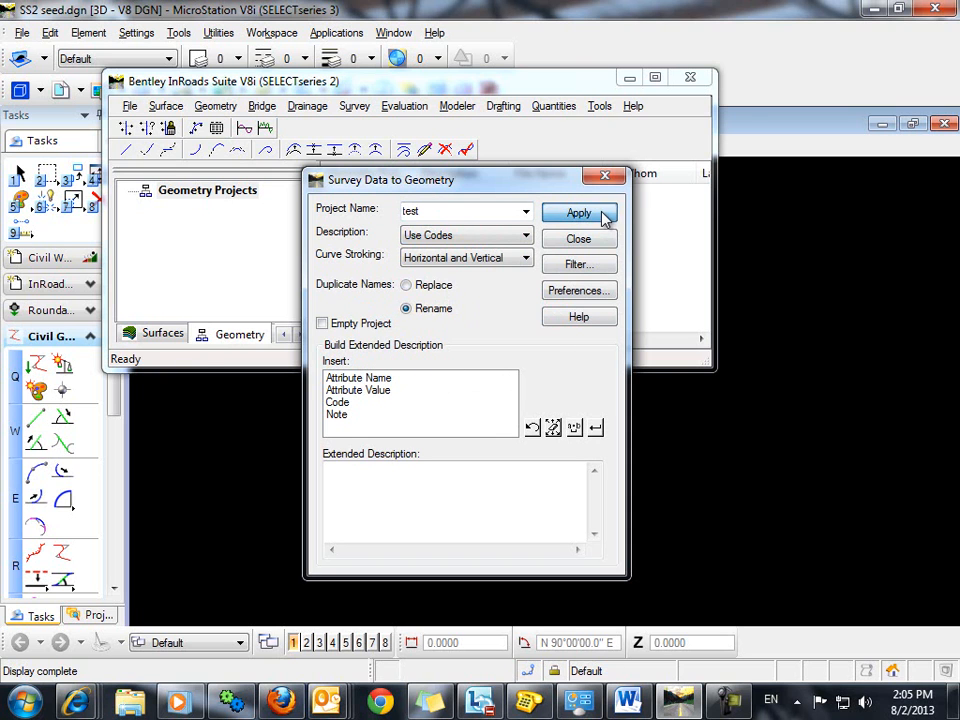
{"action": "left_click", "coordinate": [578, 212]}
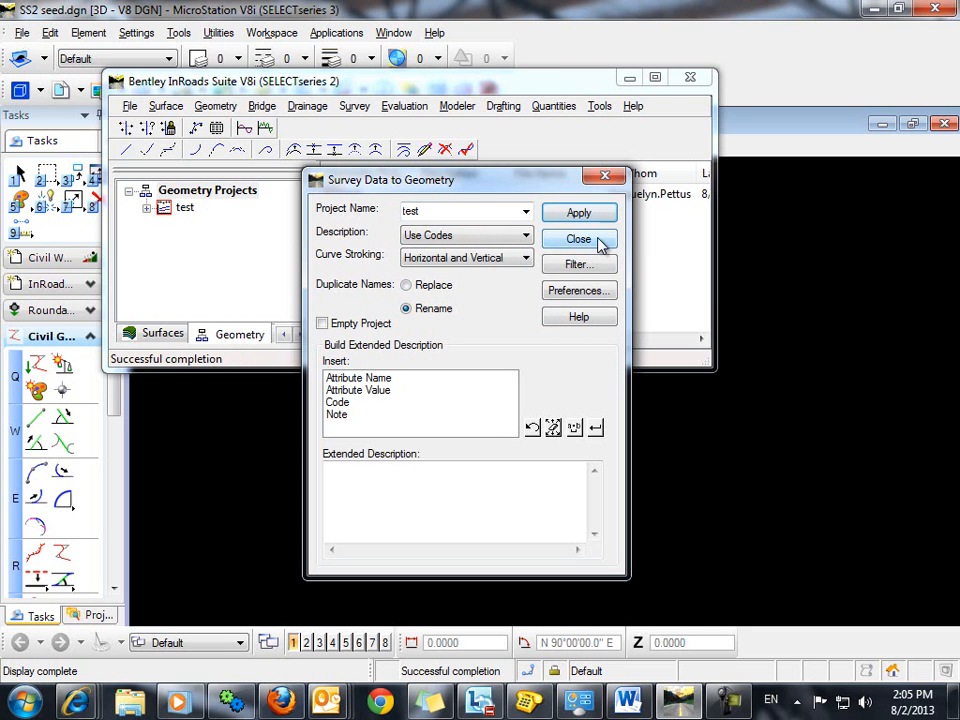
Select the Cogo Buffer of the test project and start reviewing its points
{"action": "left_click", "coordinate": [578, 238]}
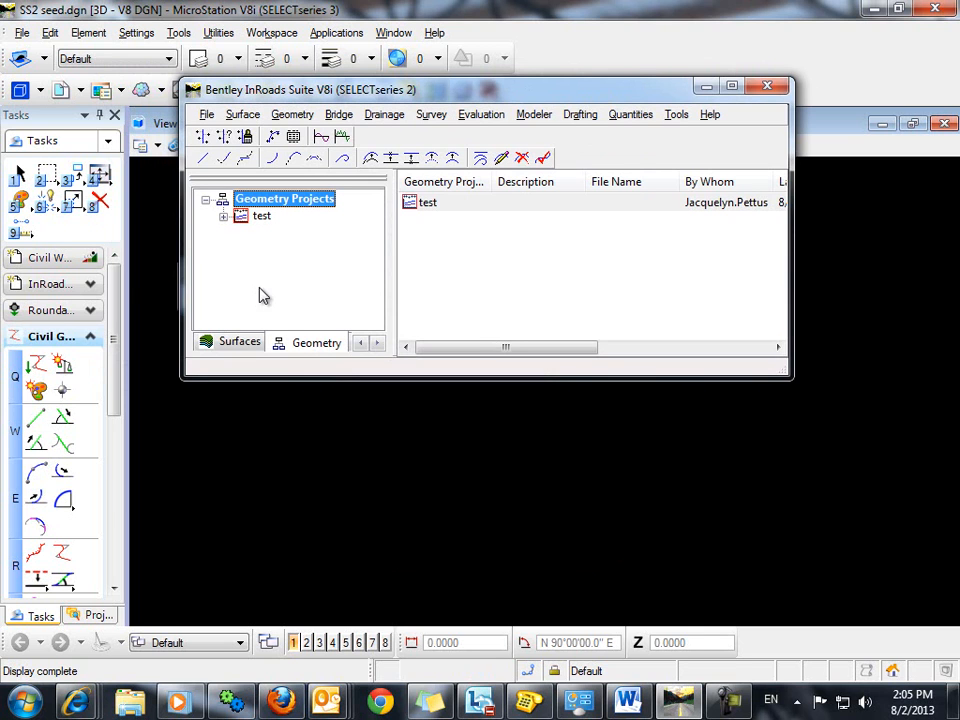
{"action": "left_click", "coordinate": [224, 216]}
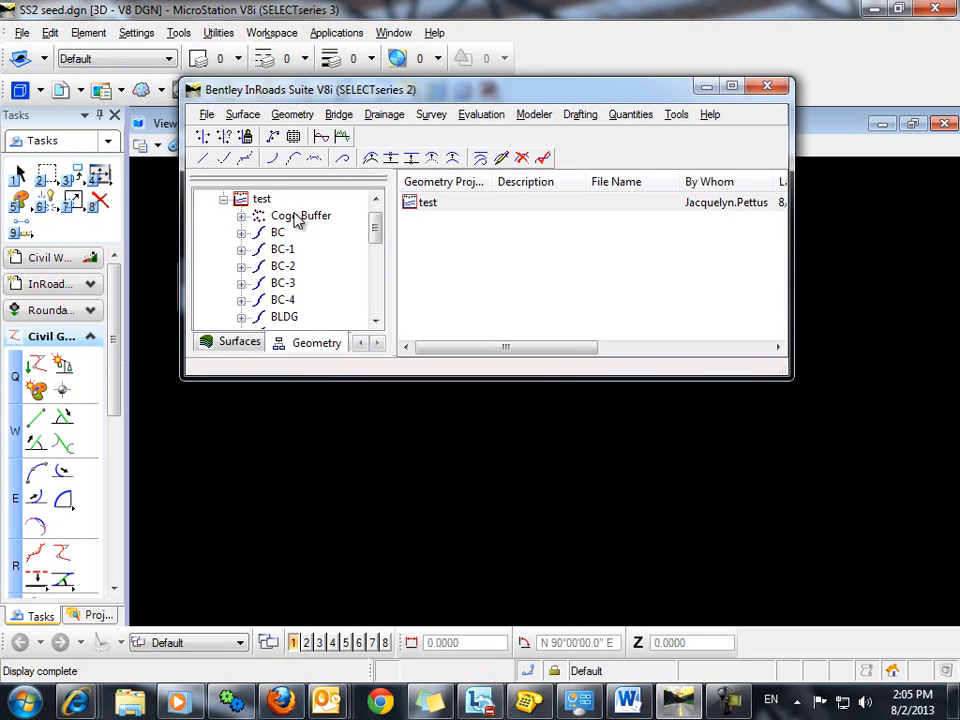
{"action": "left_click", "coordinate": [300, 216]}
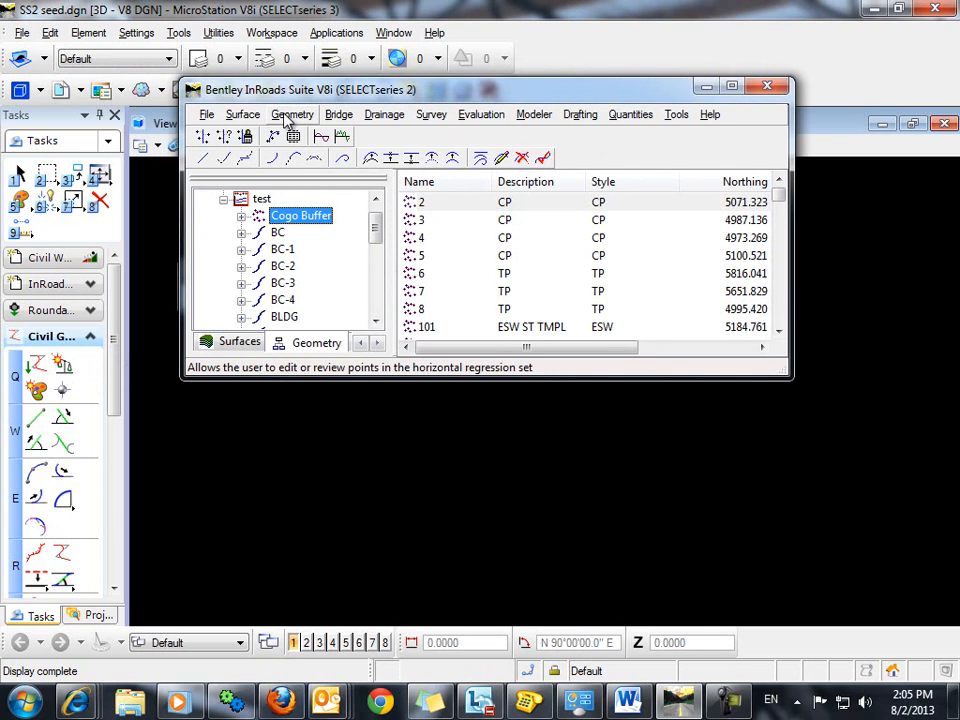
{"action": "left_click", "coordinate": [292, 114]}
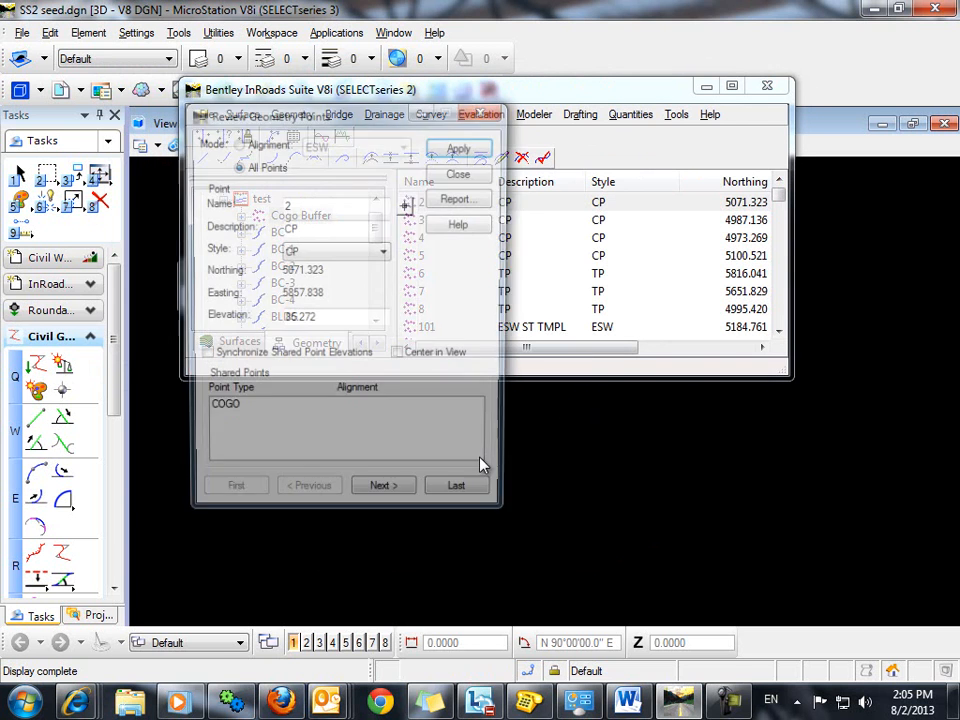
Generate the full points report with northings, eastings, elevations and styles, then dismiss it
{"action": "left_click", "coordinate": [456, 200]}
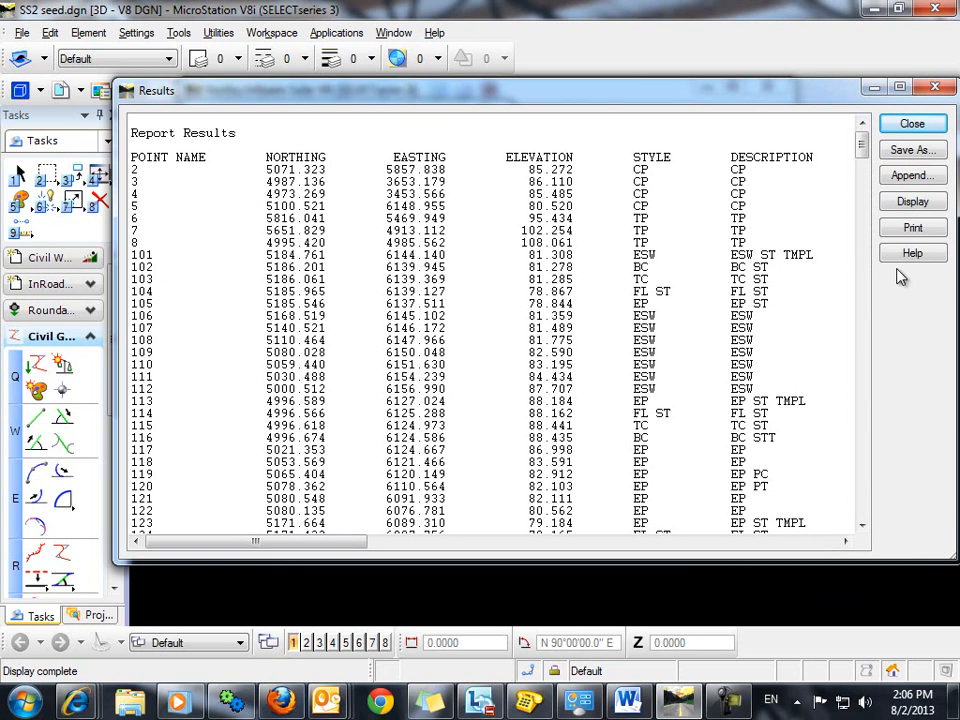
{"action": "left_click", "coordinate": [912, 124]}
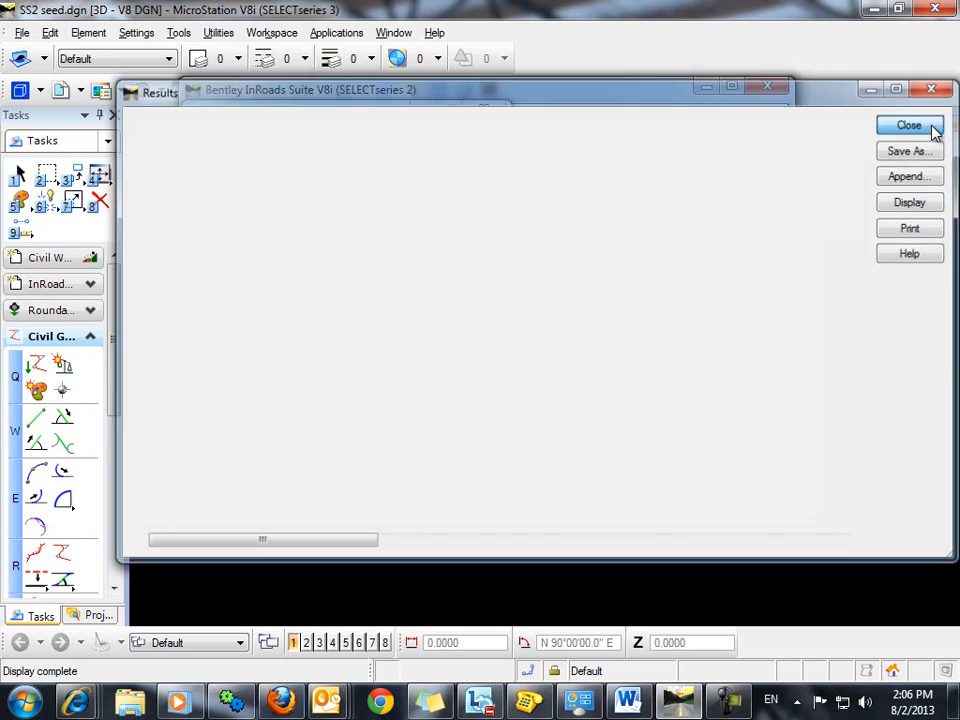
{"action": "left_click", "coordinate": [908, 124]}
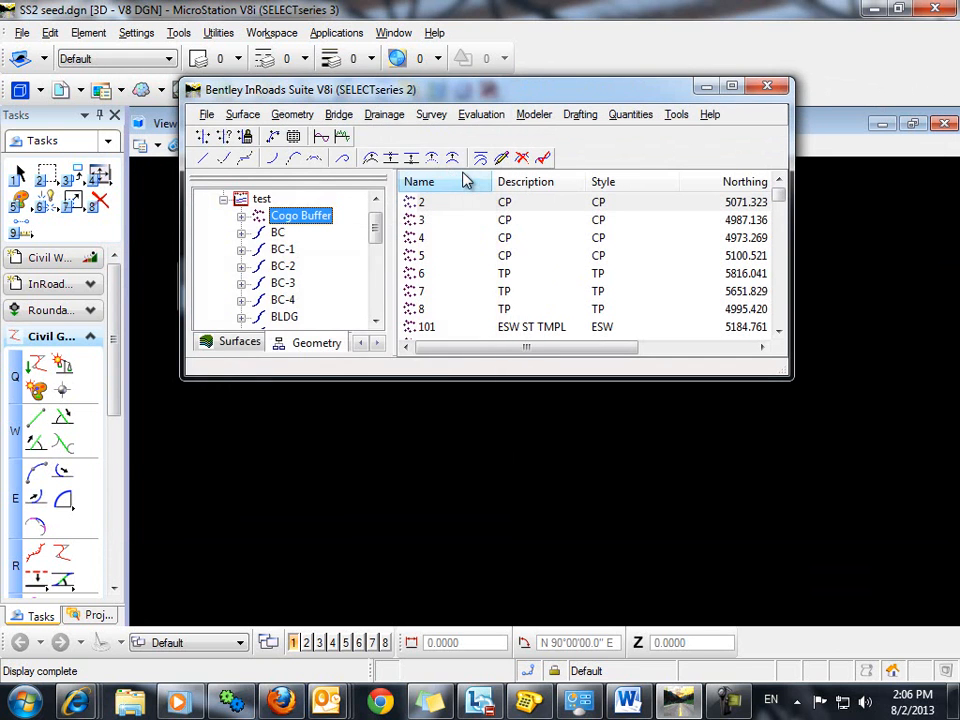
Bring up Horizontal Annotation from Geometry > View Geometry
{"action": "left_click_drag", "start_coordinate": [310, 88], "coordinate": [264, 174]}
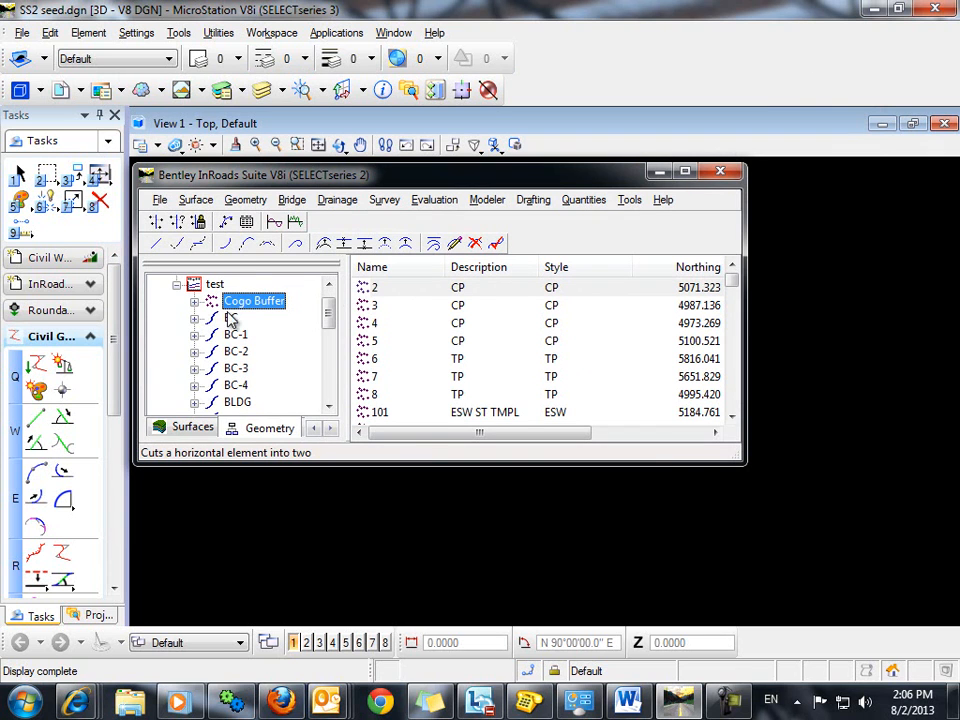
{"action": "left_click", "coordinate": [244, 200]}
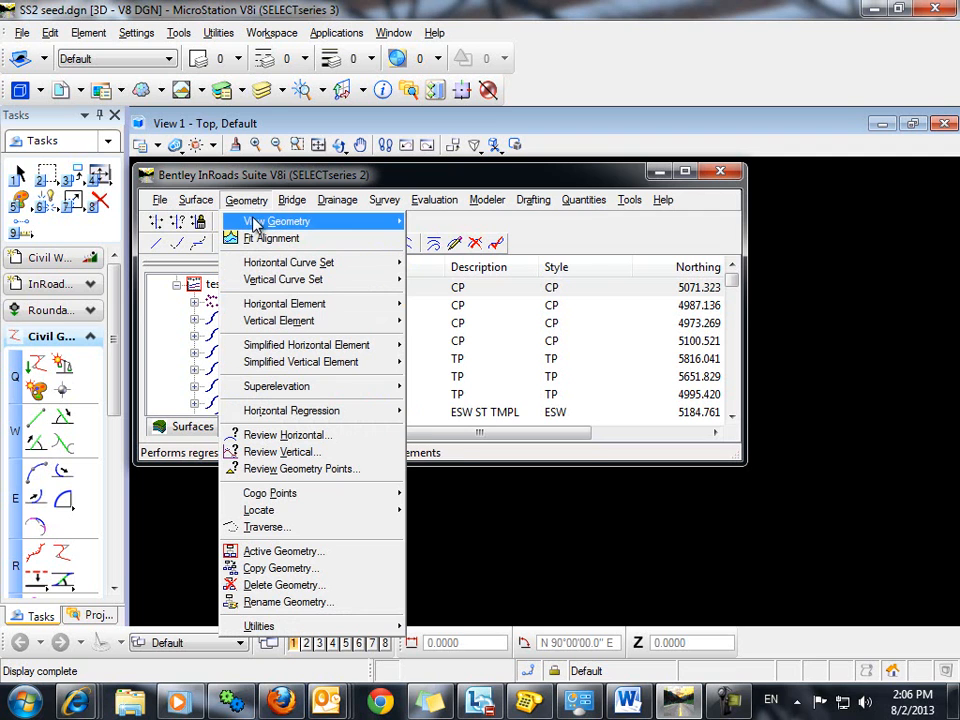
{"action": "mouse_move", "coordinate": [276, 220]}
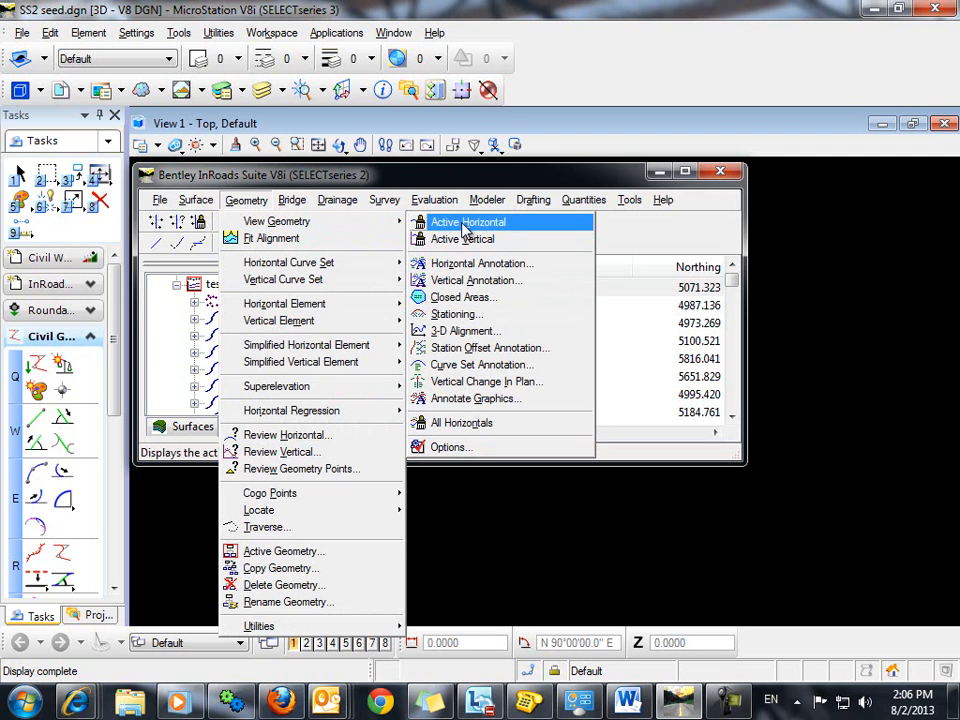
{"action": "mouse_move", "coordinate": [480, 264]}
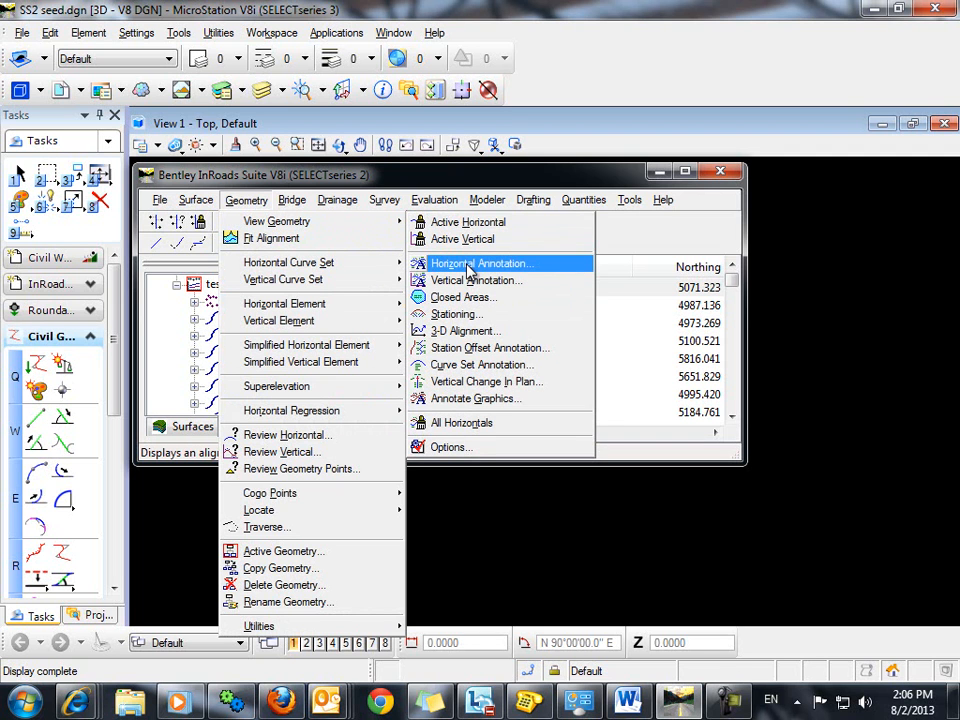
{"action": "left_click", "coordinate": [480, 264]}
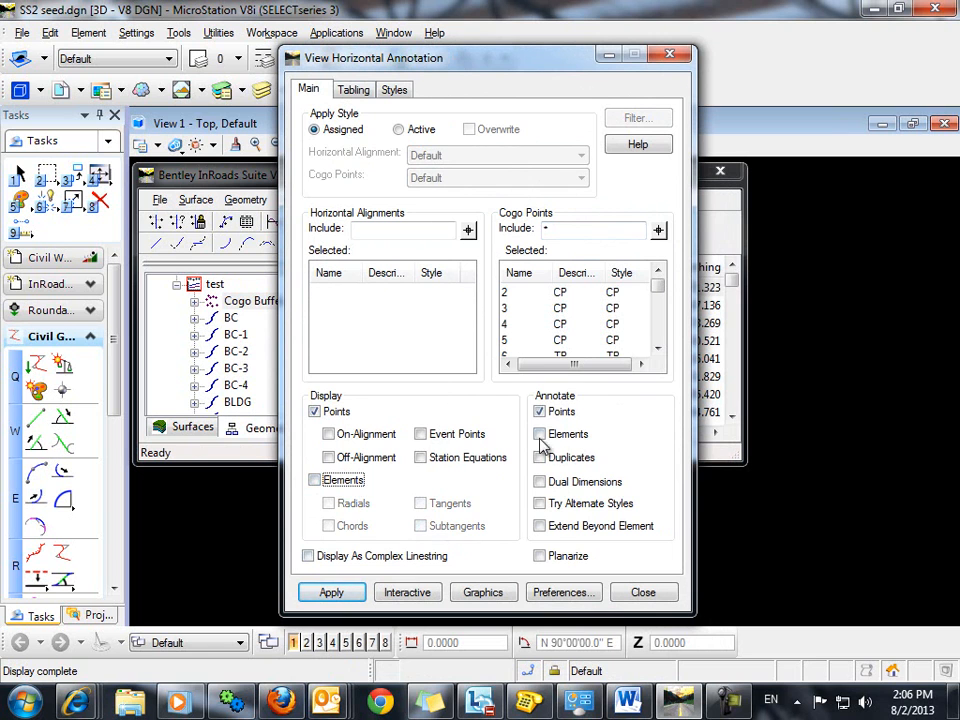
Display the Cogo points in the view with Annotate Points and Elements turned off
{"action": "left_click", "coordinate": [540, 412]}
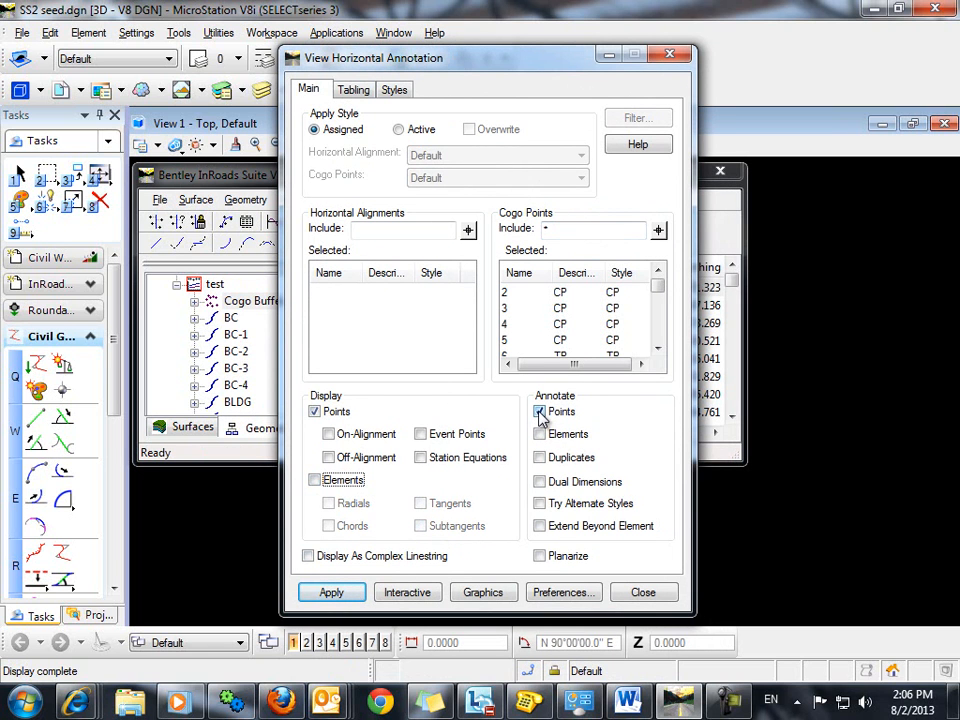
{"action": "left_click", "coordinate": [540, 412]}
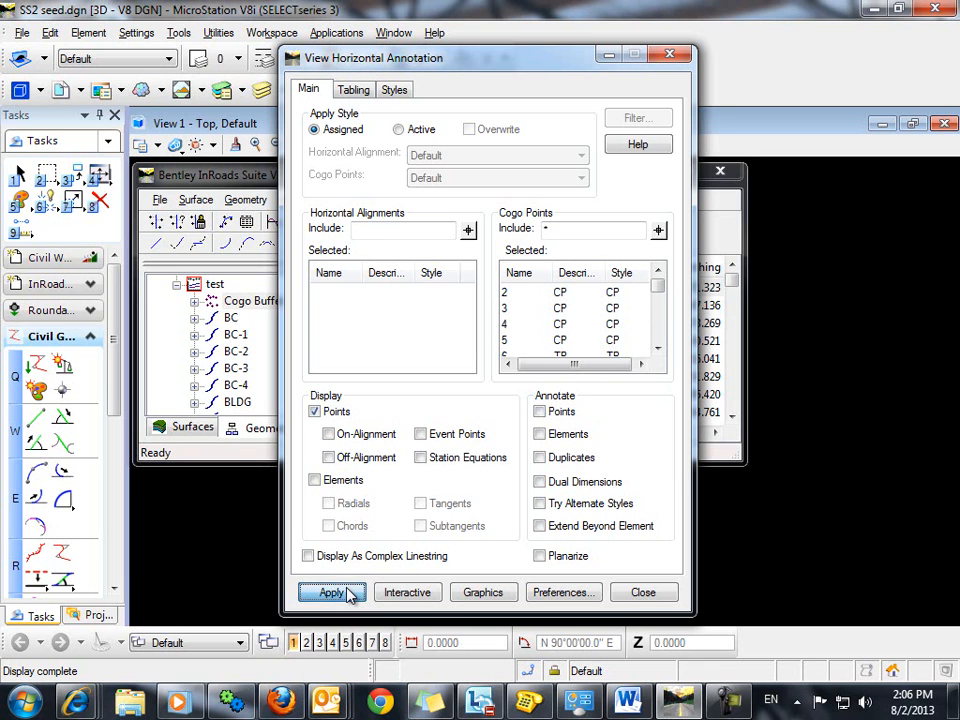
{"action": "left_click", "coordinate": [332, 592]}
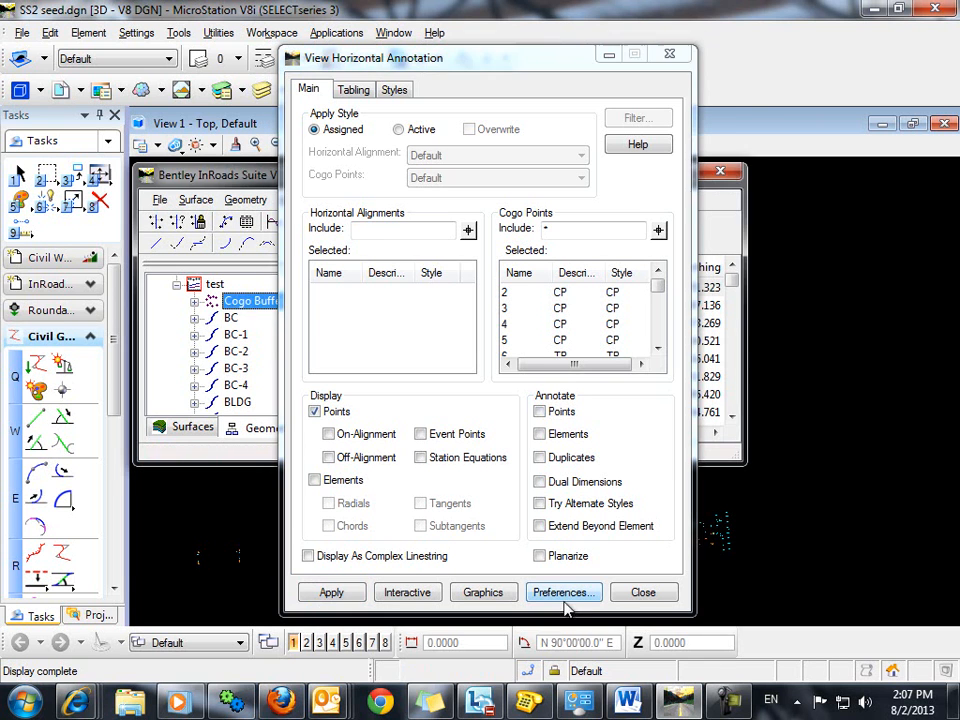
{"action": "left_click", "coordinate": [644, 592]}
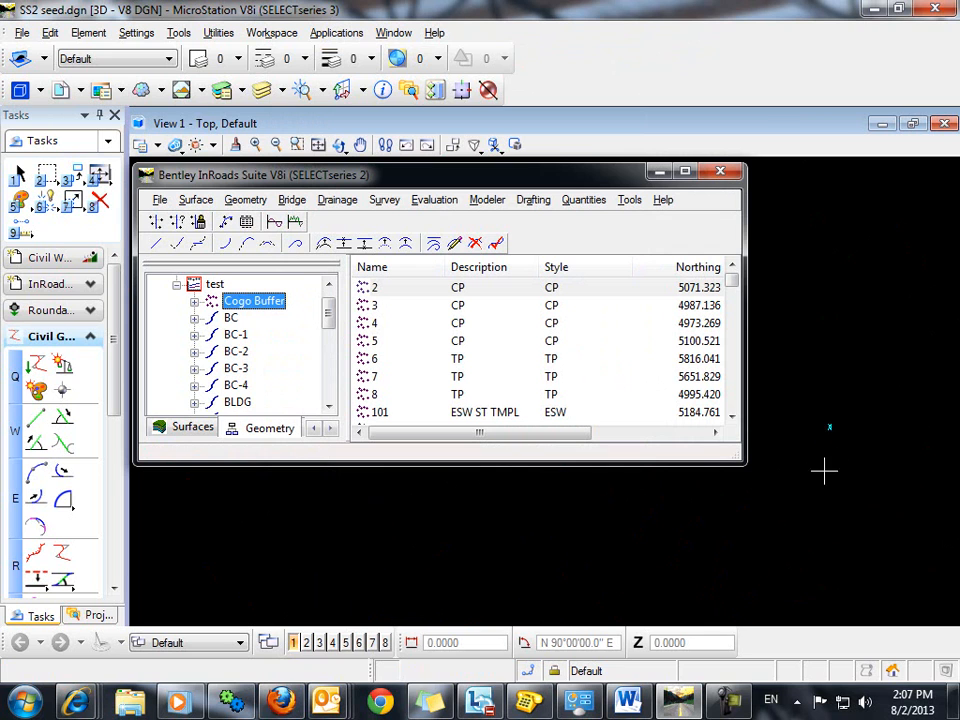
{"action": "mouse_move", "coordinate": [860, 424]}
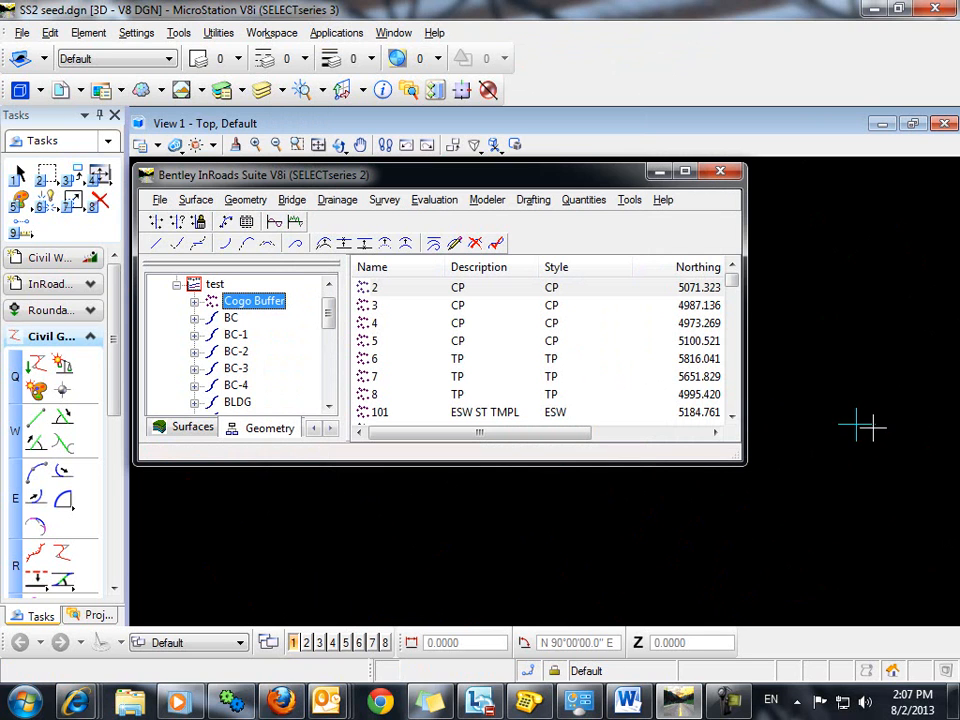
{"action": "mouse_move", "coordinate": [868, 510]}
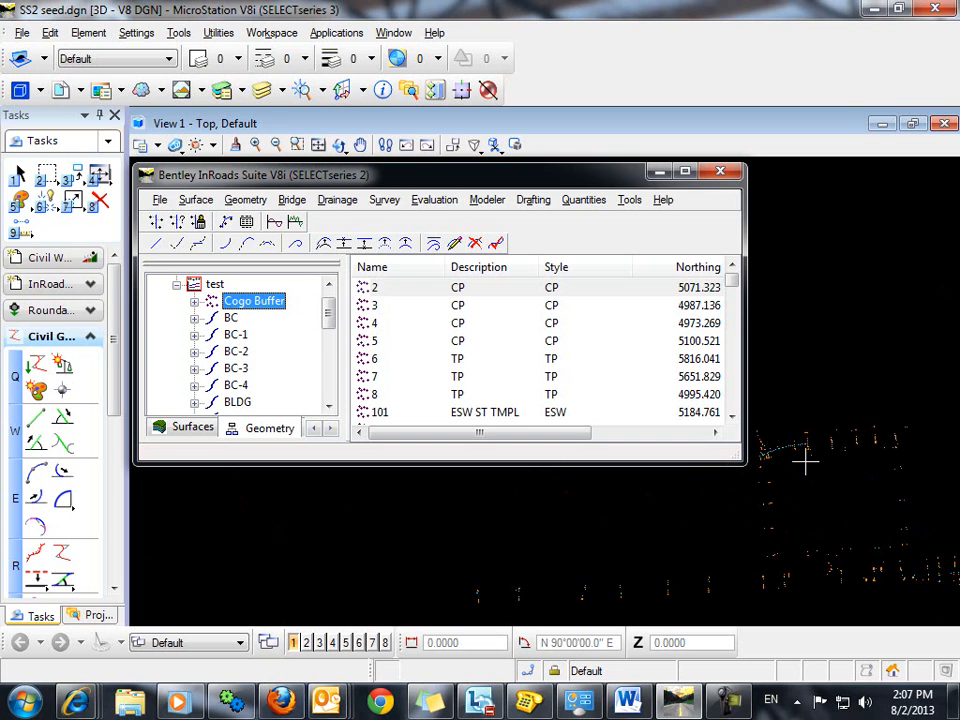
Add a Horizontal Alignment named 'baseline' to the test geometry project
{"action": "left_click_drag", "start_coordinate": [804, 462], "coordinate": [876, 436]}
{"action": "type", "text": "CAT"}
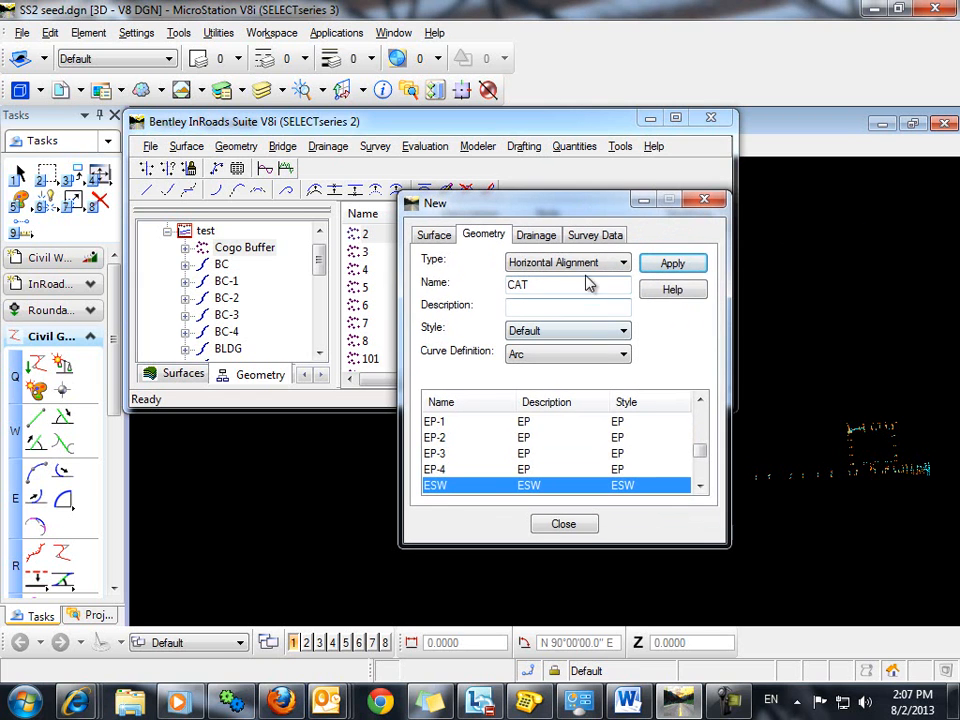
{"action": "left_click", "coordinate": [560, 284]}
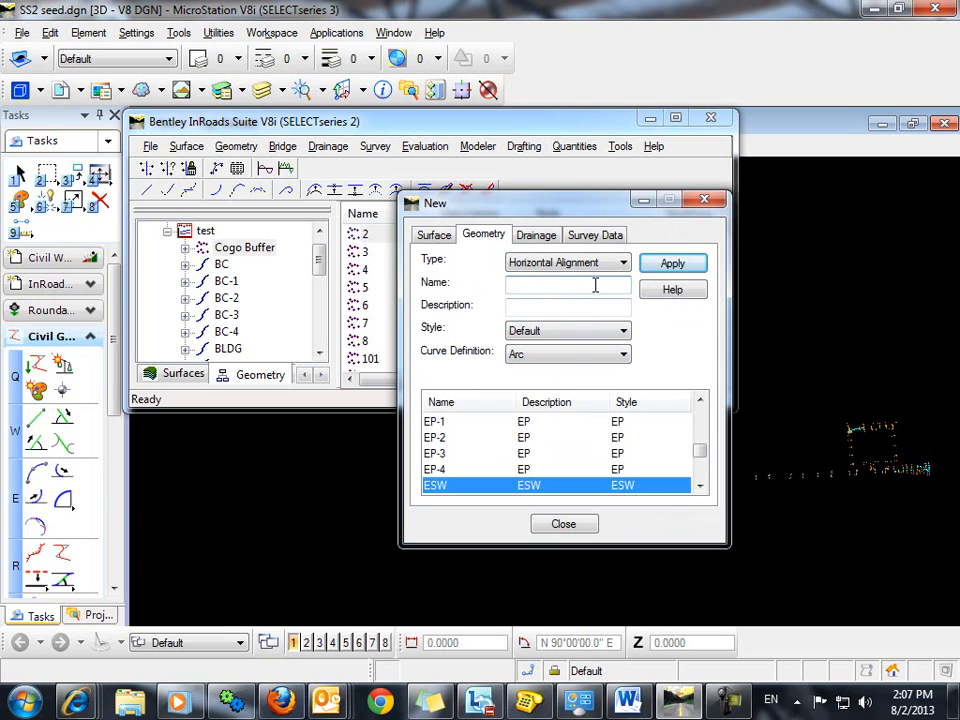
{"action": "type", "text": "baseline"}
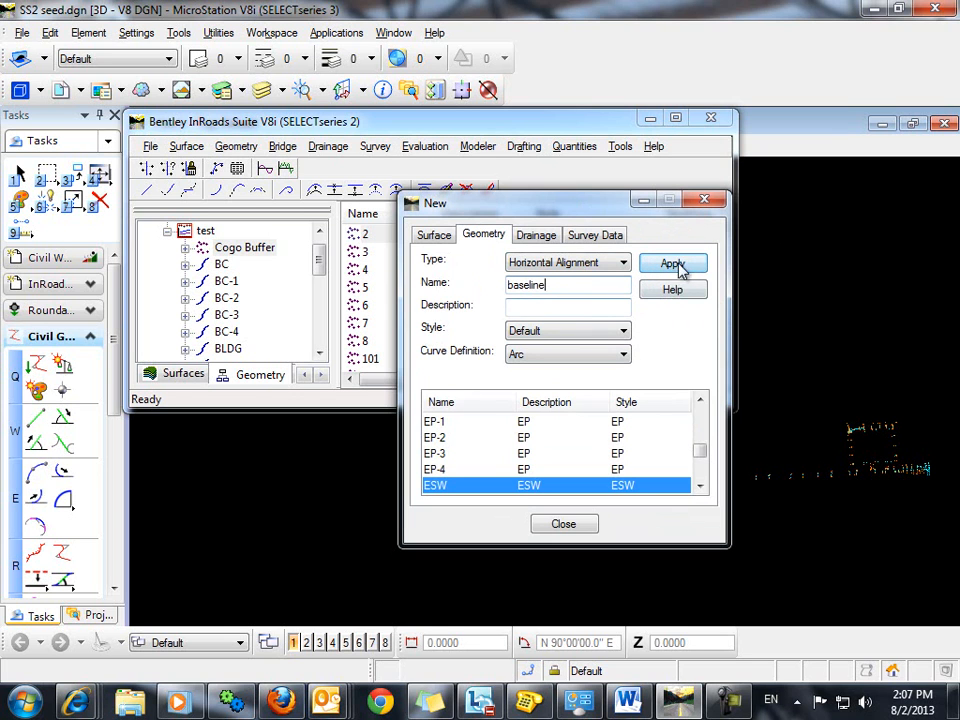
{"action": "left_click", "coordinate": [672, 264]}
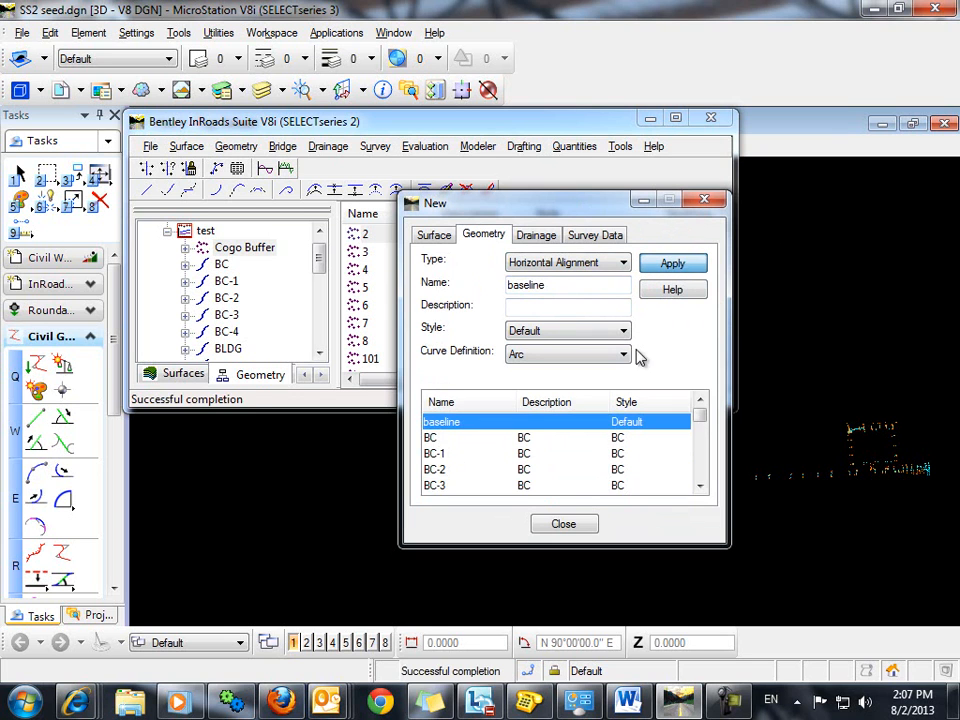
{"action": "left_click", "coordinate": [564, 524]}
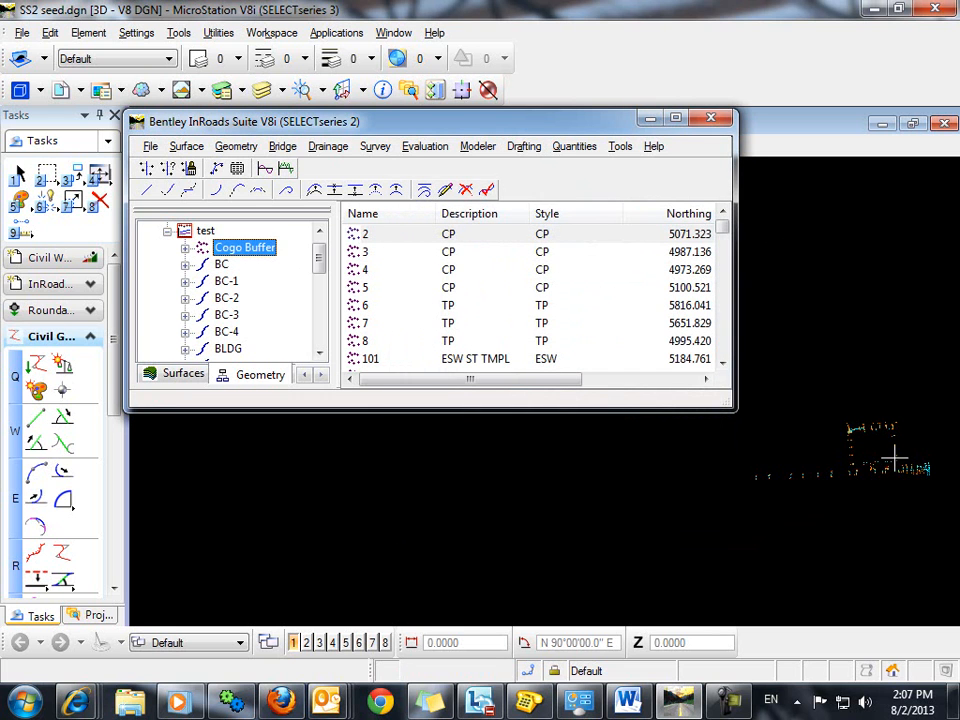
{"action": "mouse_move", "coordinate": [236, 146]}
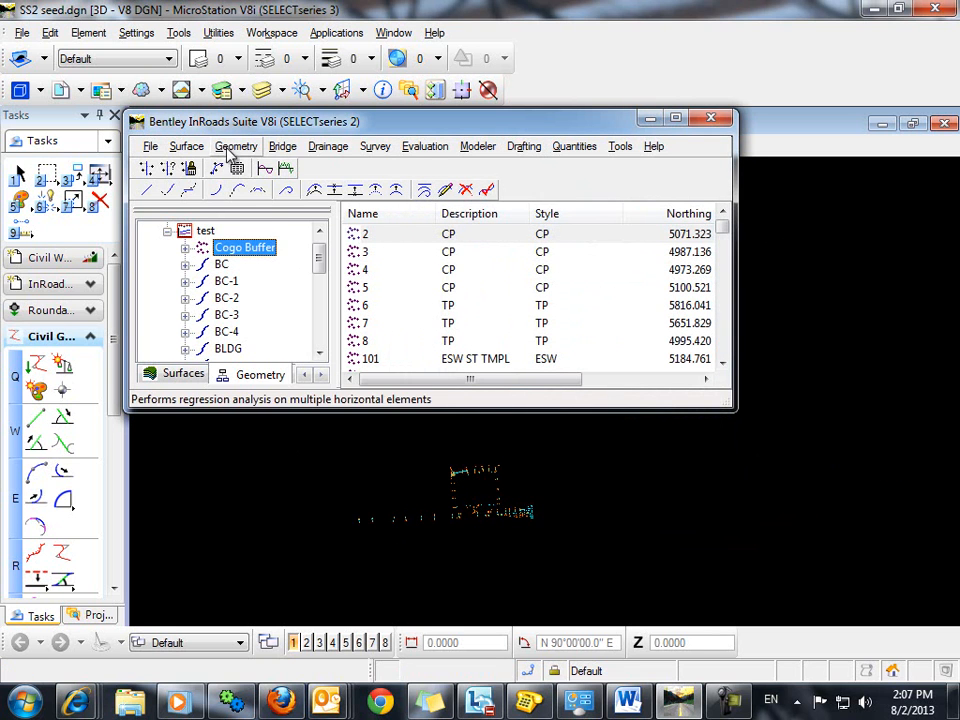
Place a straight line element across the points as the baseline alignment
{"action": "left_click", "coordinate": [236, 146]}
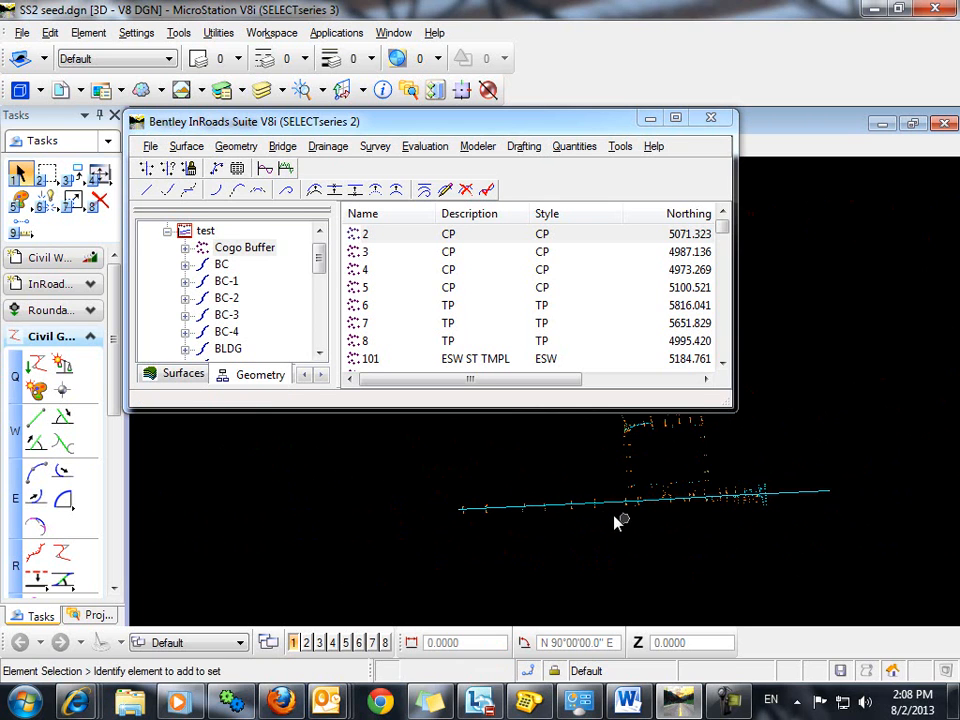
{"action": "left_click", "coordinate": [564, 508]}
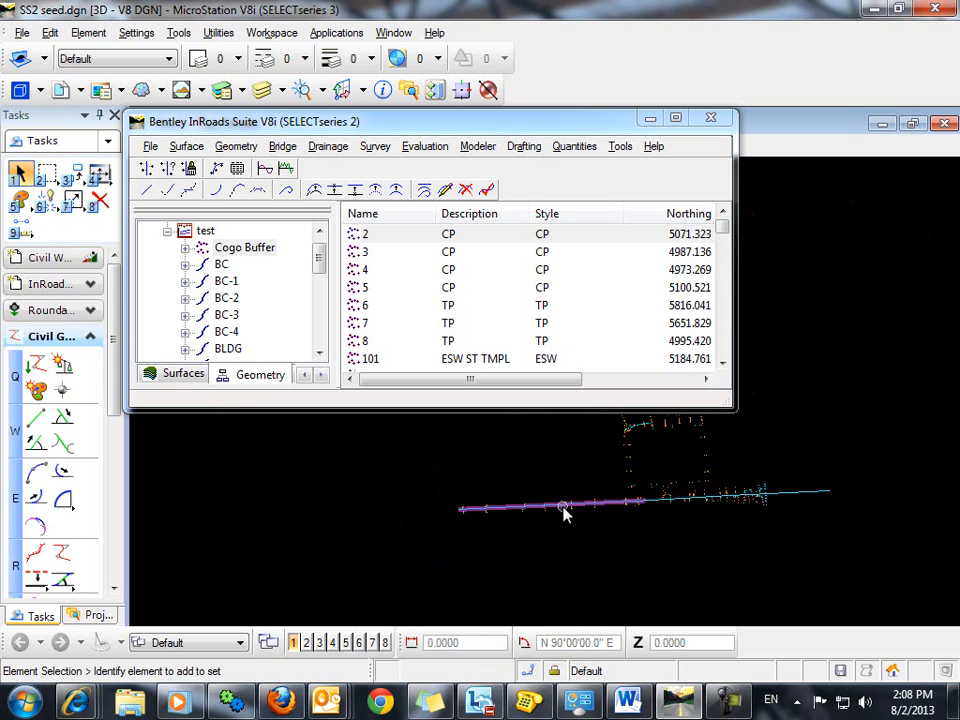
{"action": "mouse_move", "coordinate": [562, 508]}
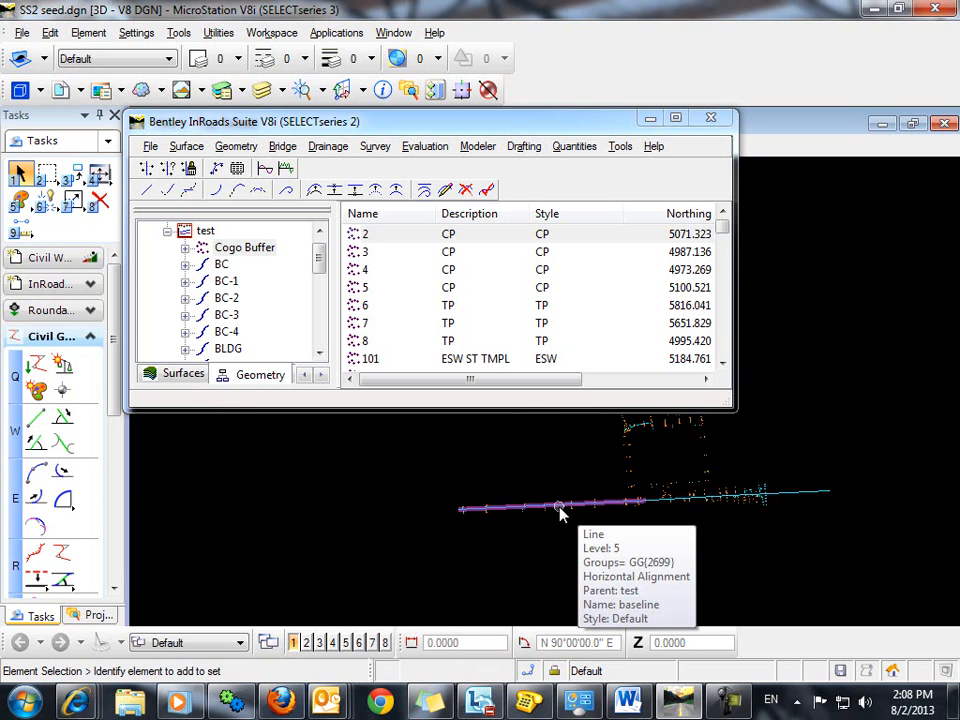
{"action": "mouse_move", "coordinate": [696, 500]}
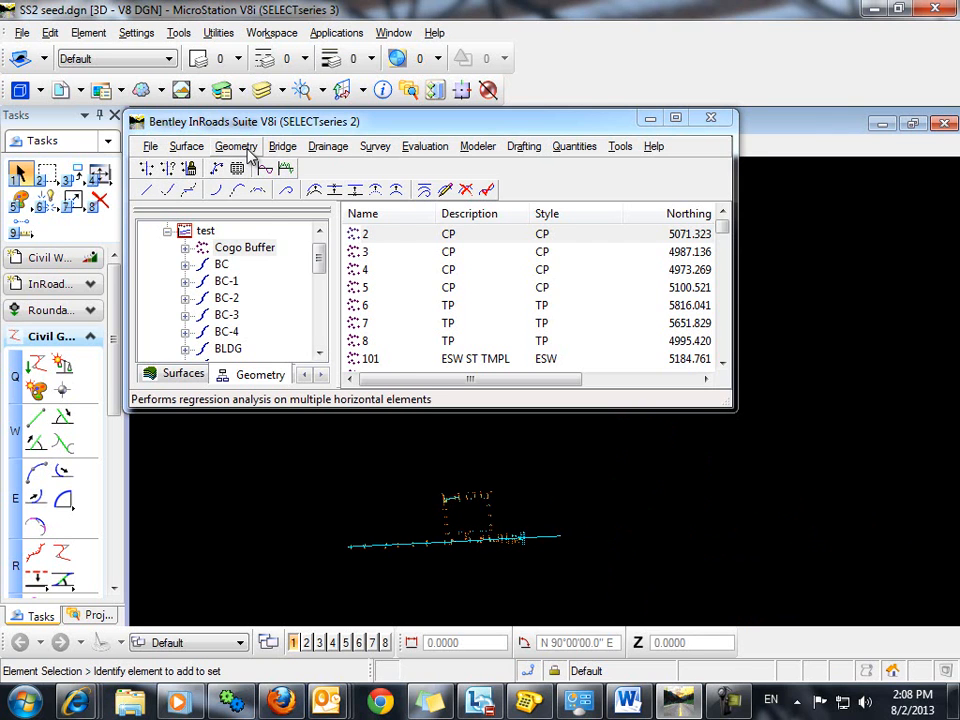
Bring up Station Offset Annotation from Geometry > Utilities
{"action": "left_click", "coordinate": [236, 146]}
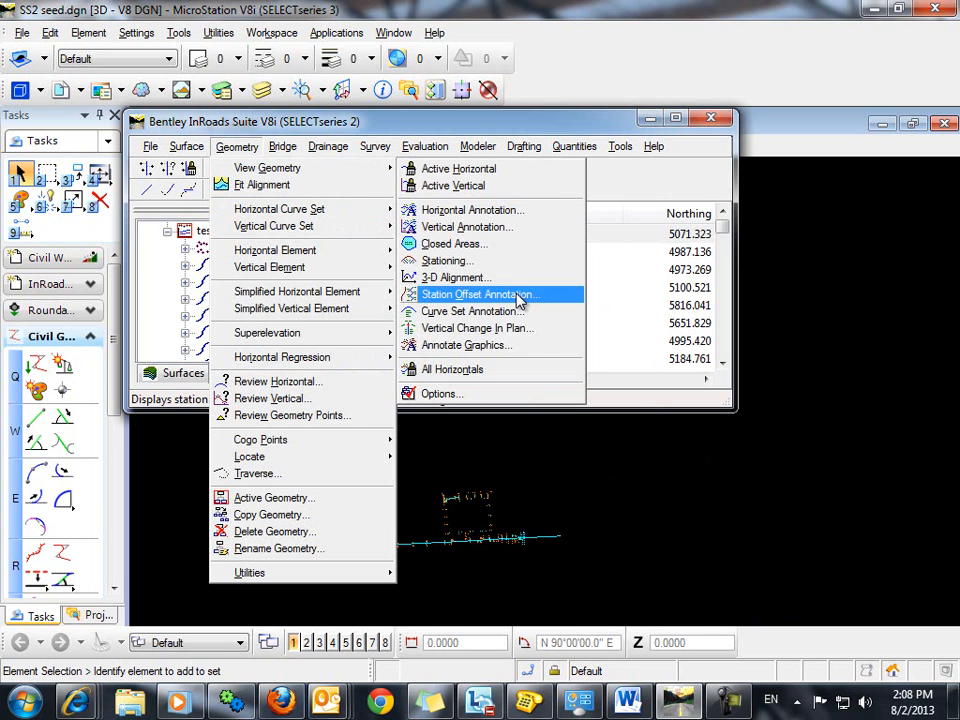
{"action": "left_click", "coordinate": [480, 294]}
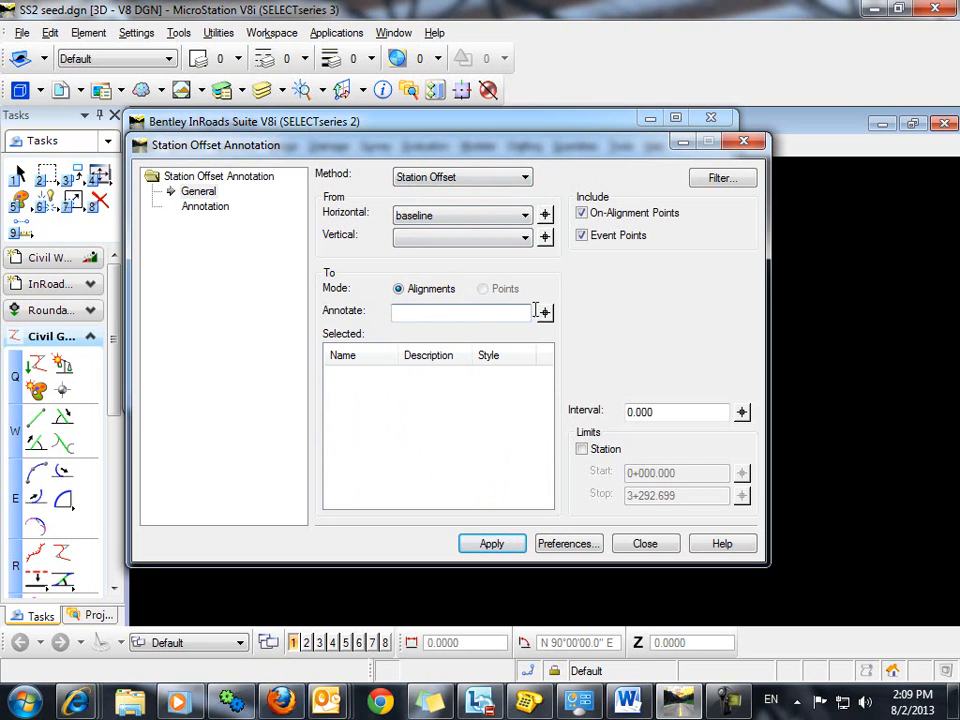
{"action": "mouse_move", "coordinate": [520, 312]}
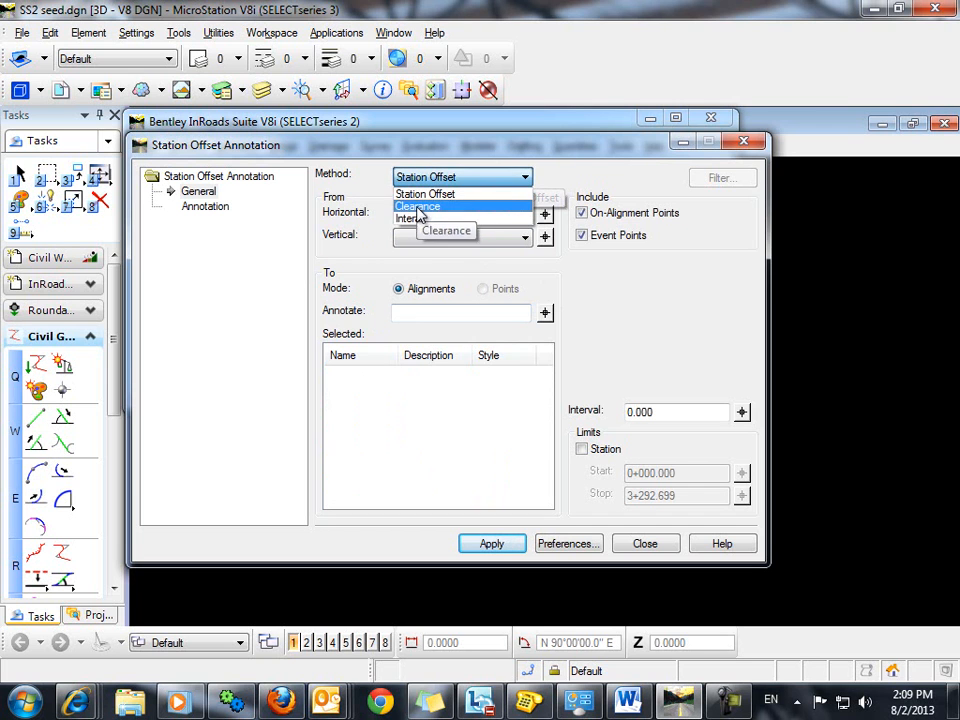
Set Clearance method measuring from baseline to all points, then move to the annotation content
{"action": "left_click", "coordinate": [416, 206]}
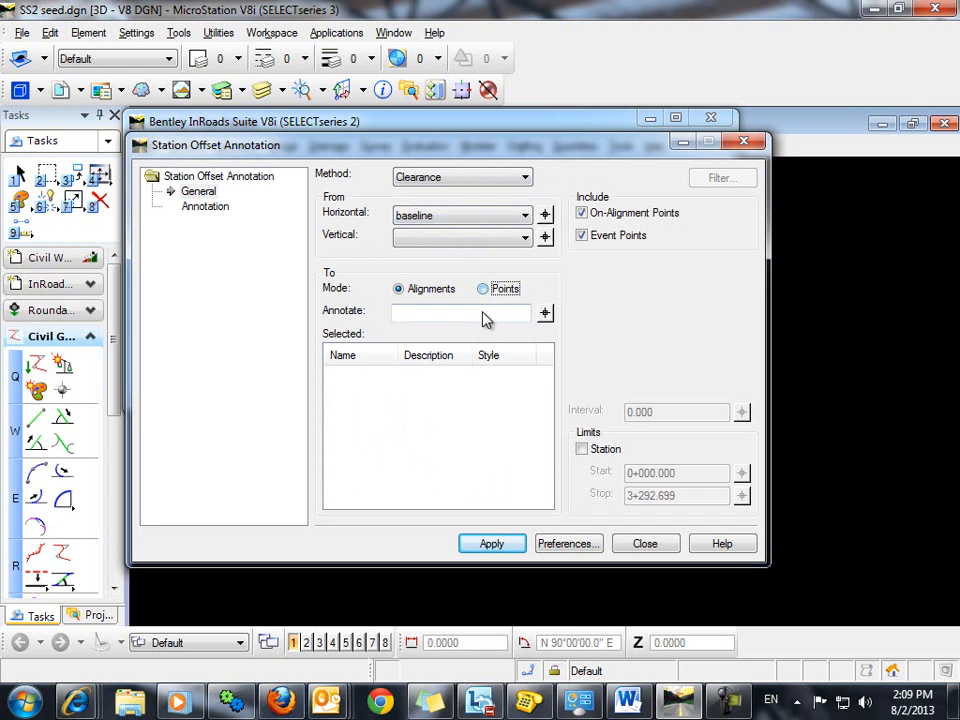
{"action": "left_click", "coordinate": [484, 288]}
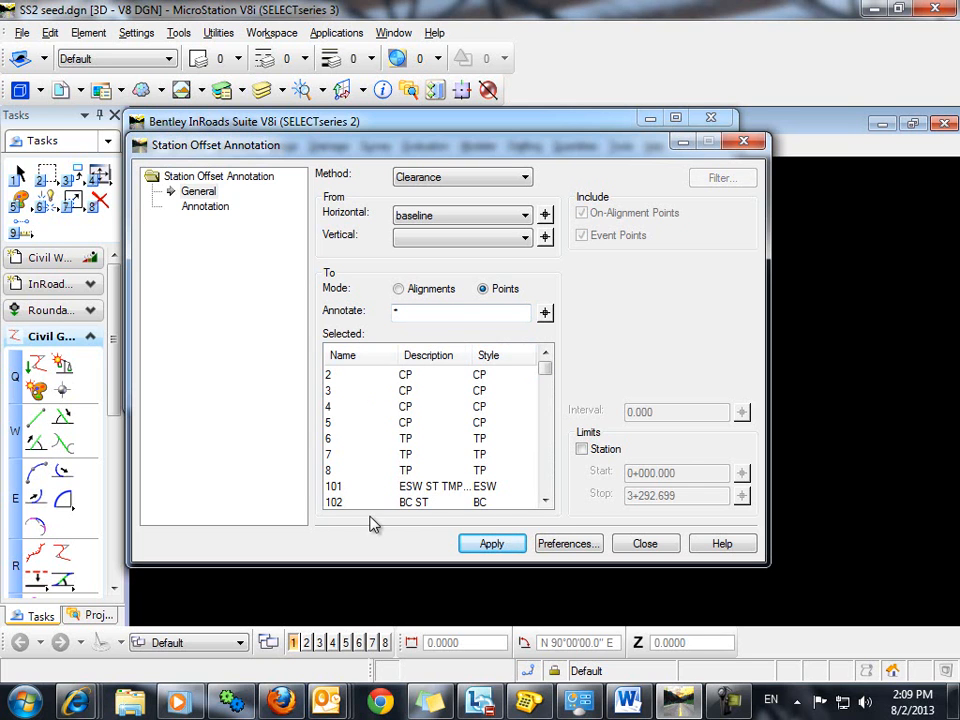
{"action": "left_click", "coordinate": [204, 206]}
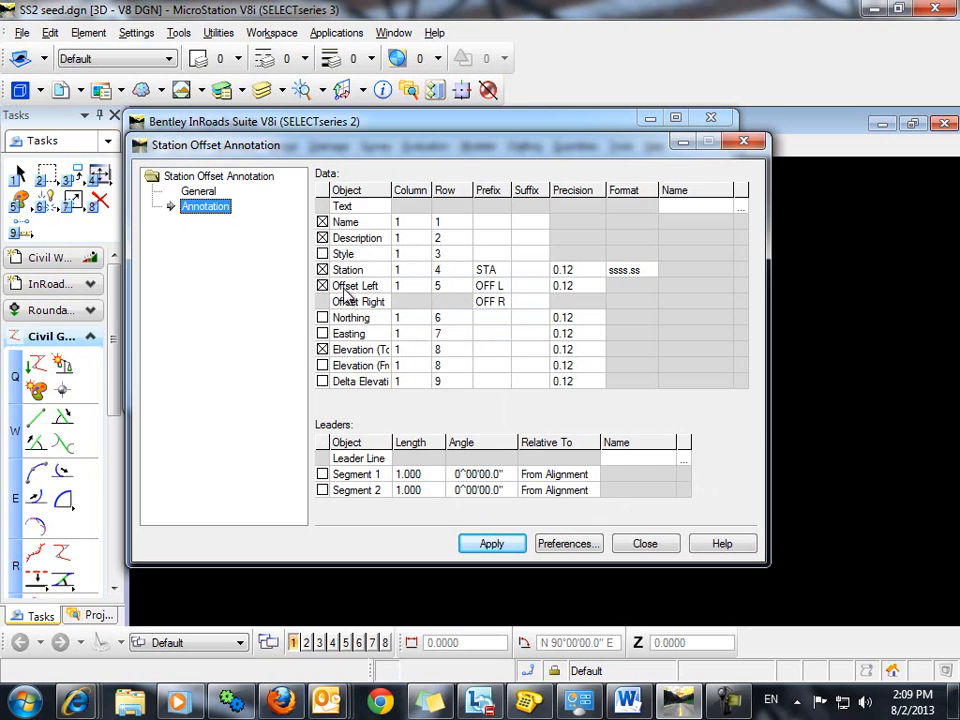
{"action": "mouse_move", "coordinate": [504, 270]}
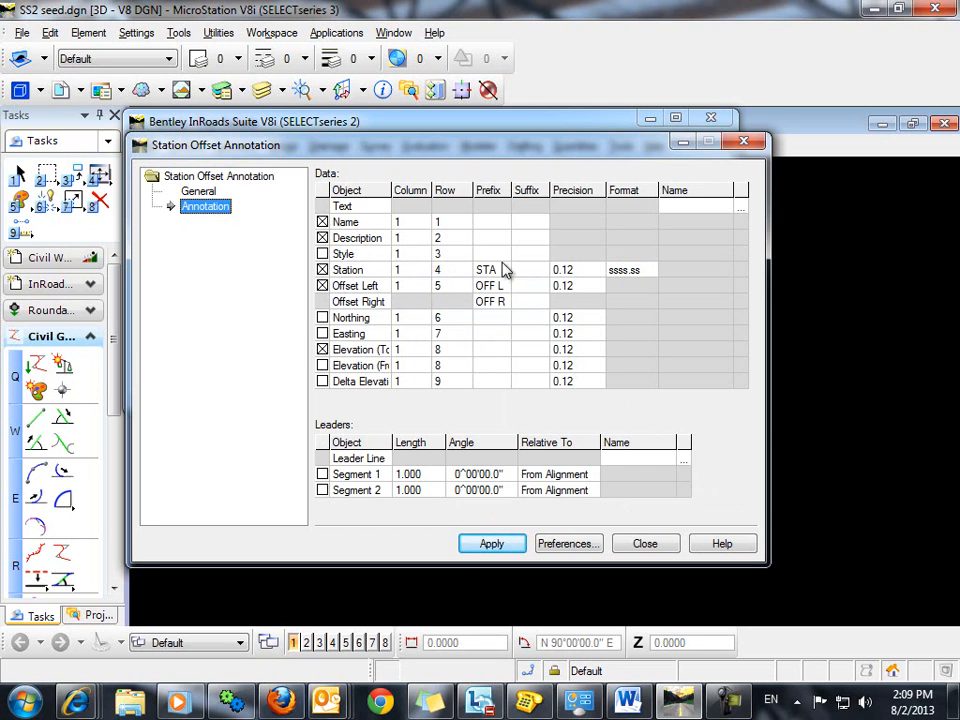
{"action": "mouse_move", "coordinate": [500, 276]}
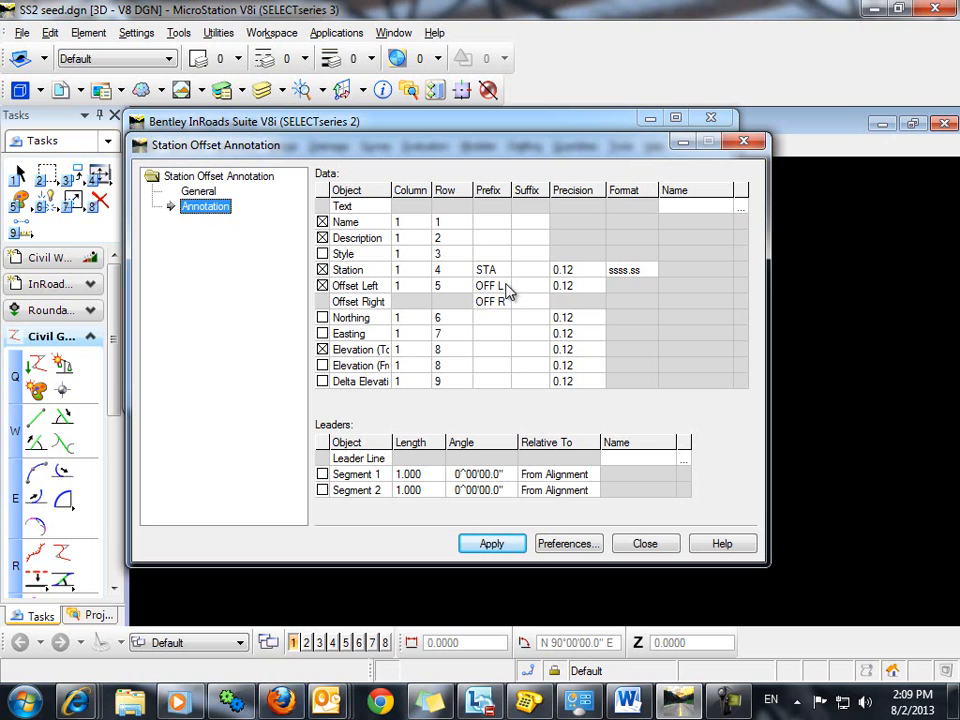
{"action": "mouse_move", "coordinate": [500, 318]}
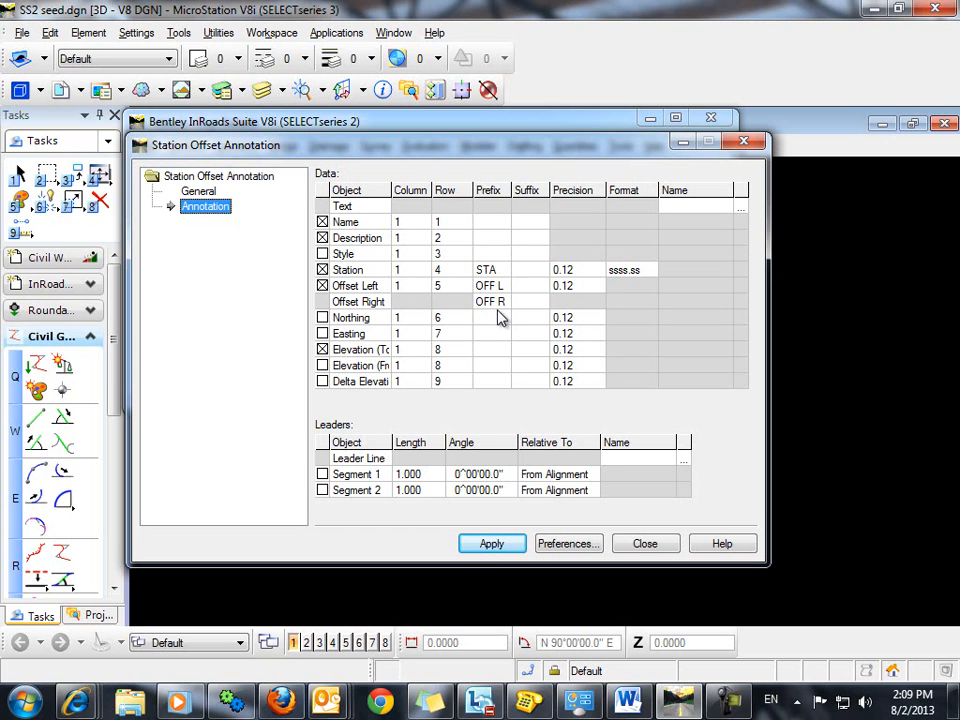
Give the Elevation field the prefix 'EL' and return to the General page
{"action": "left_click", "coordinate": [492, 348]}
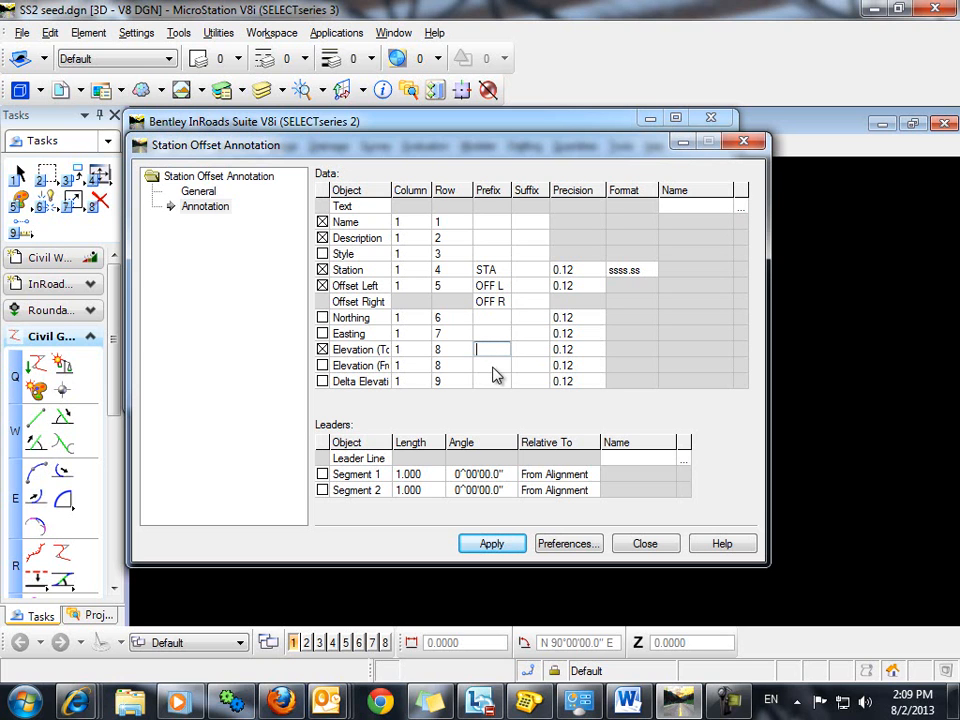
{"action": "type", "text": "EL"}
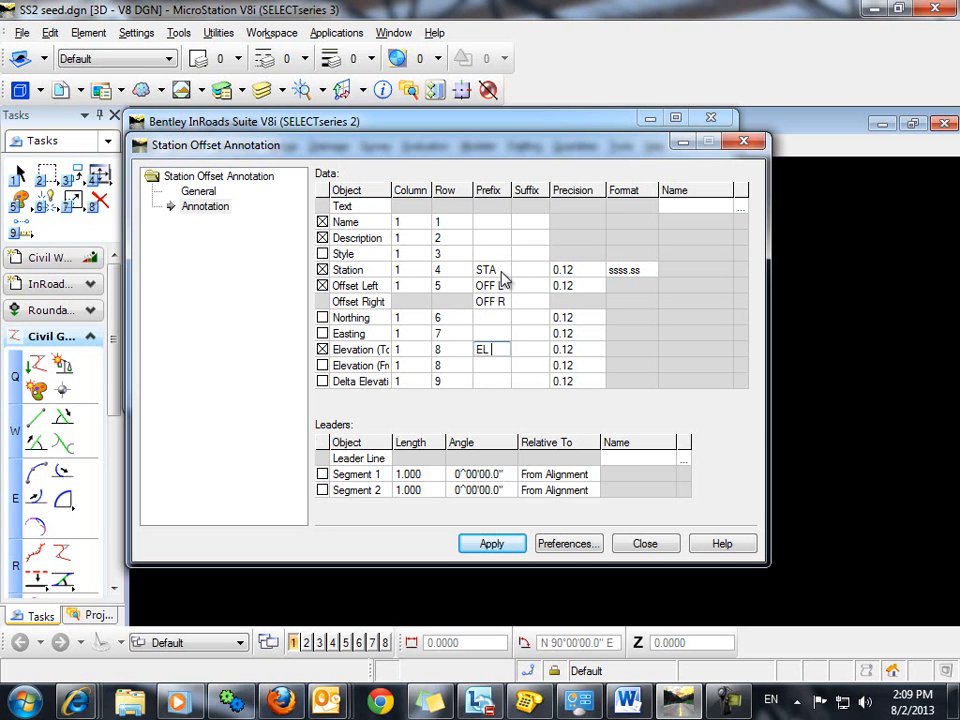
{"action": "left_click", "coordinate": [198, 192]}
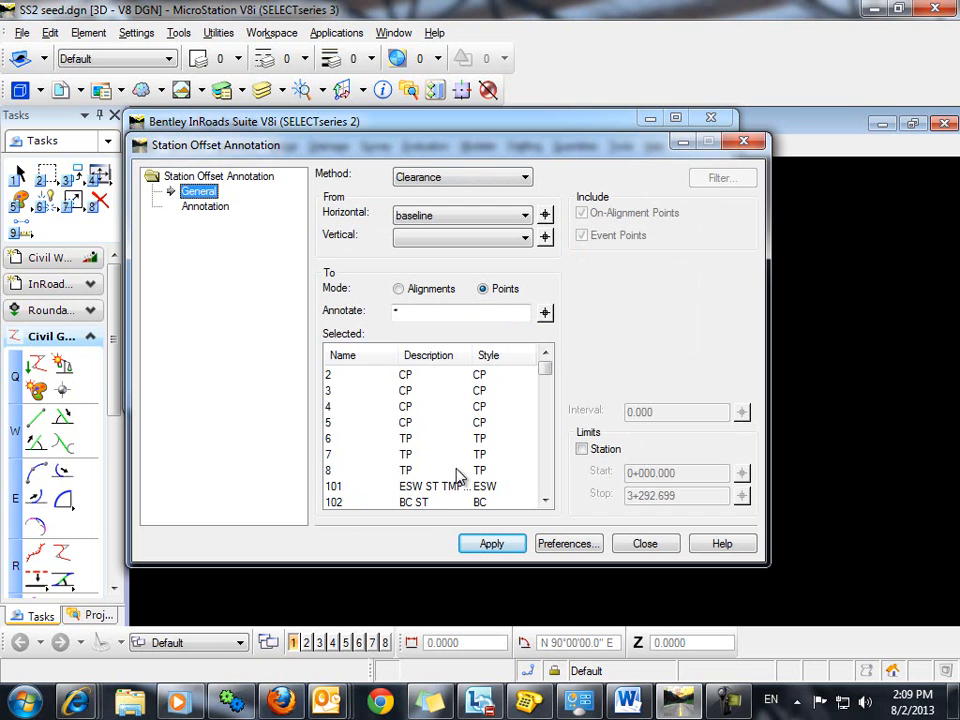
Apply the annotation so points show description, STA, OFF and EL labels
{"action": "left_click", "coordinate": [492, 544]}
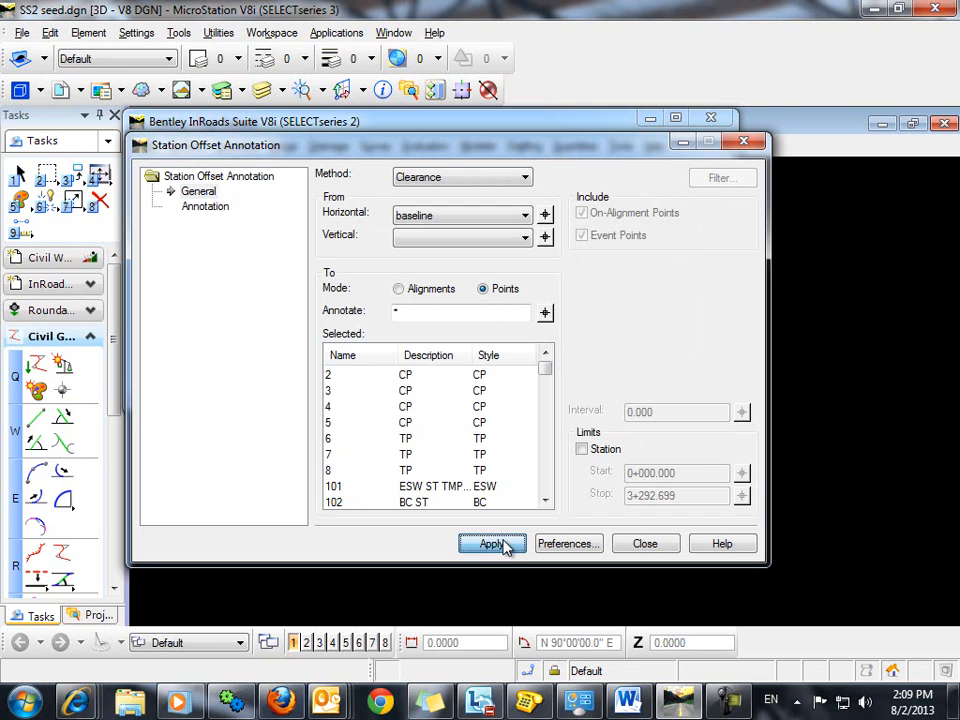
{"action": "left_click", "coordinate": [644, 544]}
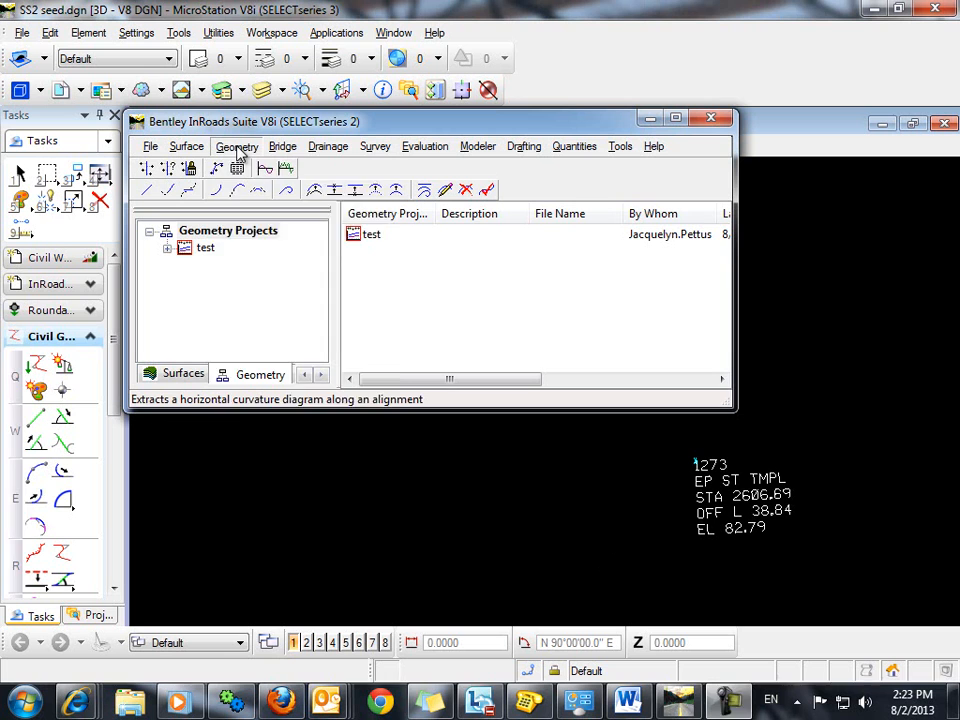
Reopen Station Offset Annotation for point 1273 and go to its Annotation page
{"action": "left_click", "coordinate": [236, 146]}
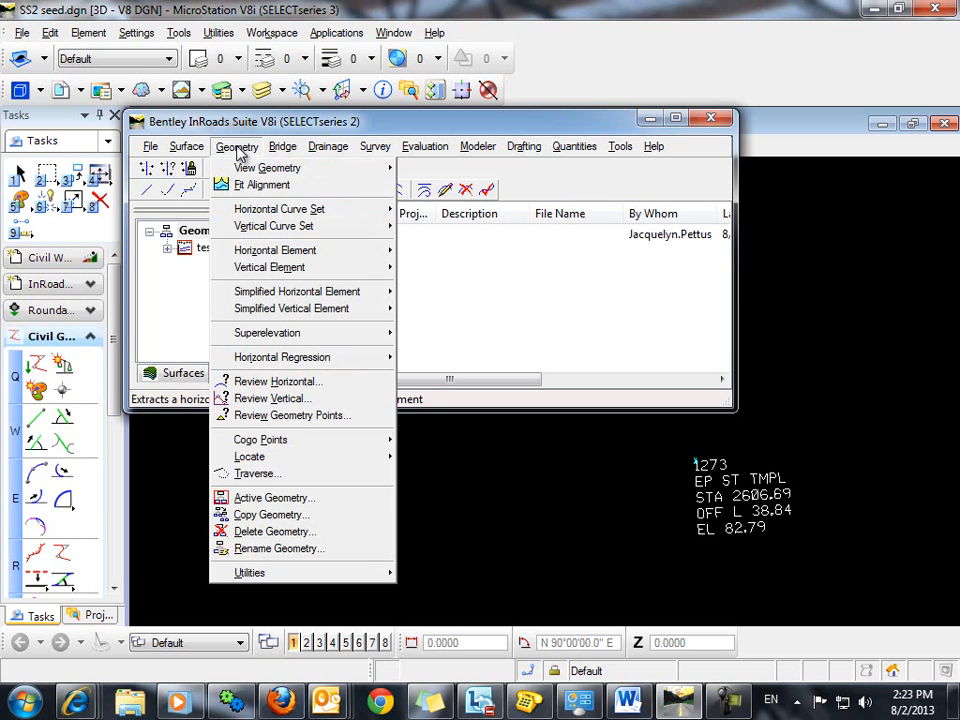
{"action": "mouse_move", "coordinate": [280, 208]}
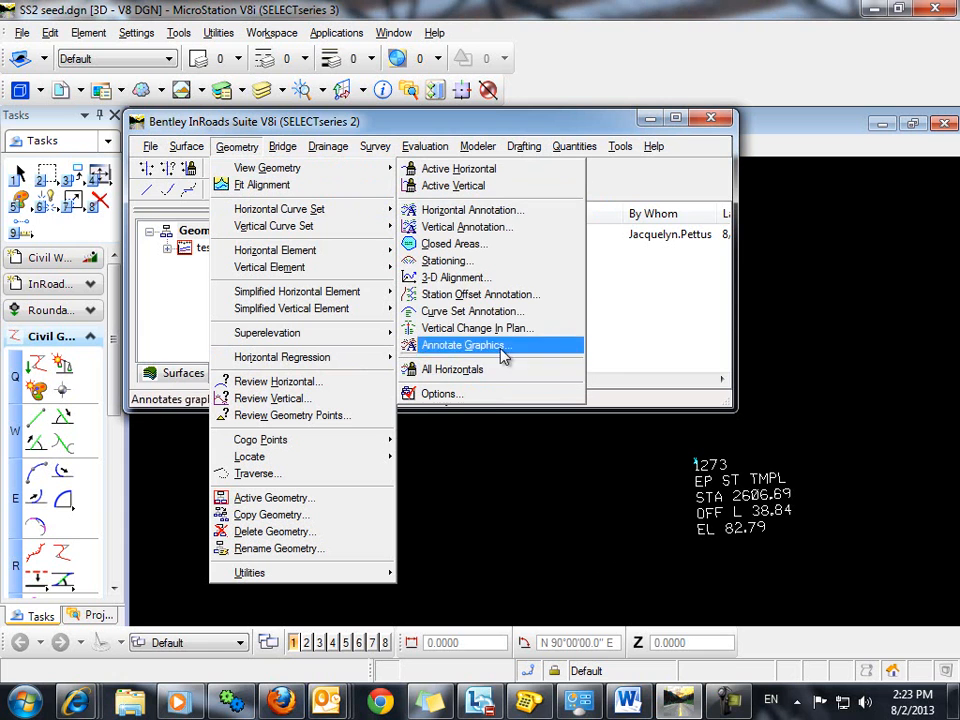
{"action": "mouse_move", "coordinate": [480, 294]}
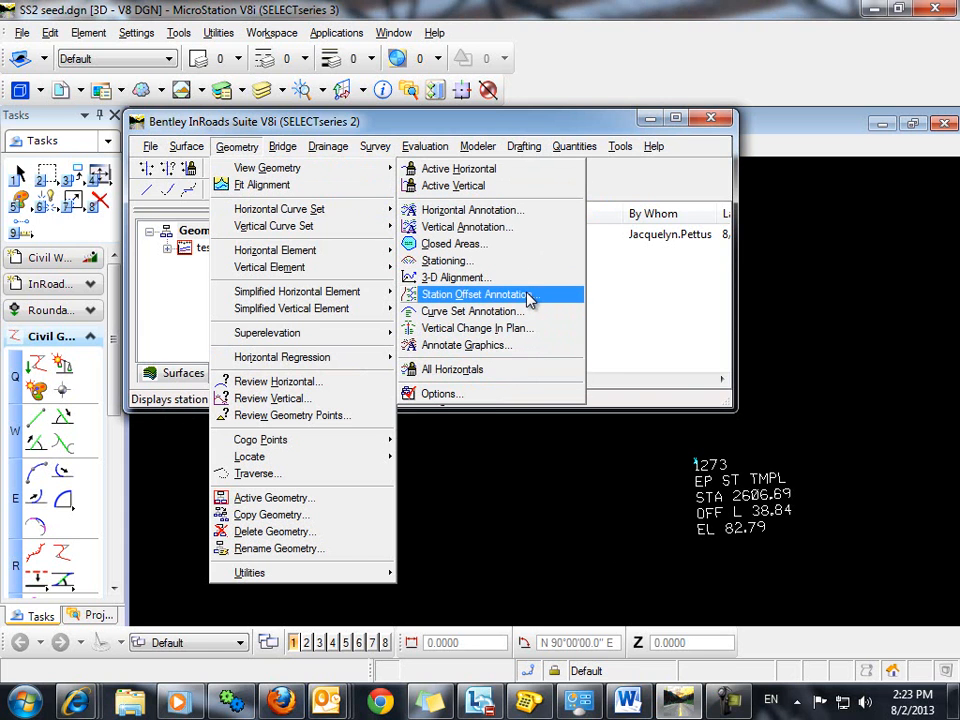
{"action": "left_click", "coordinate": [472, 294]}
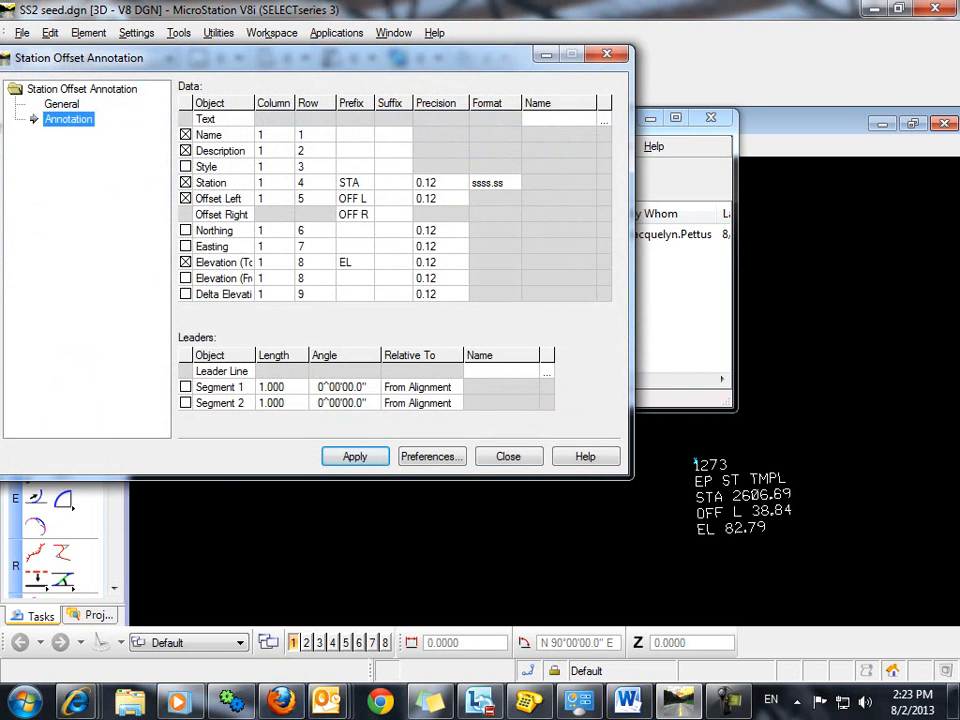
{"action": "left_click", "coordinate": [62, 104]}
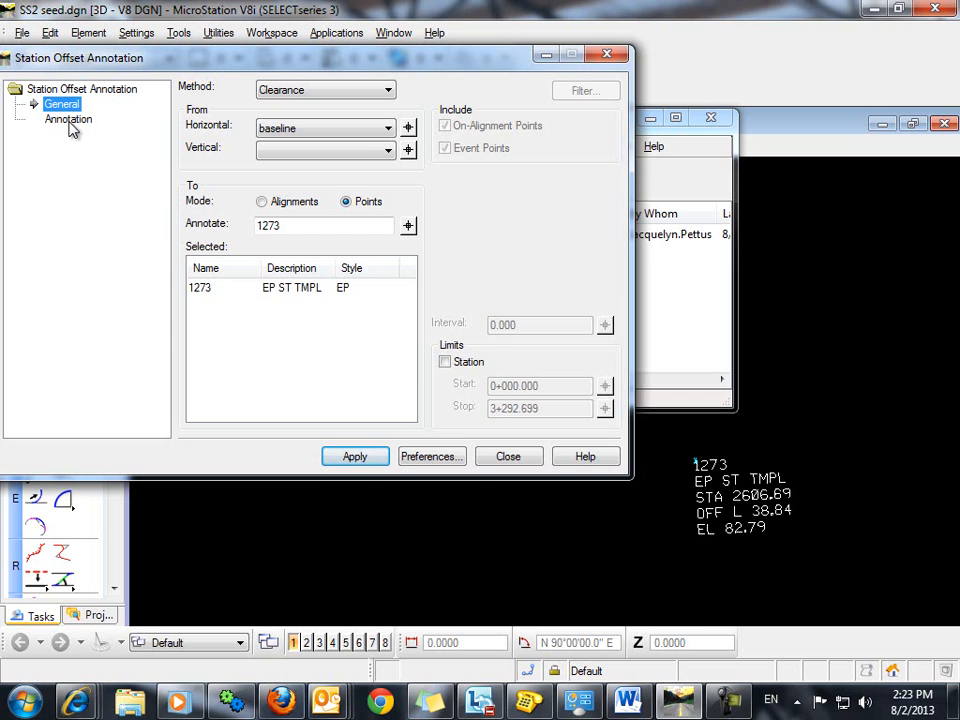
{"action": "left_click", "coordinate": [68, 120]}
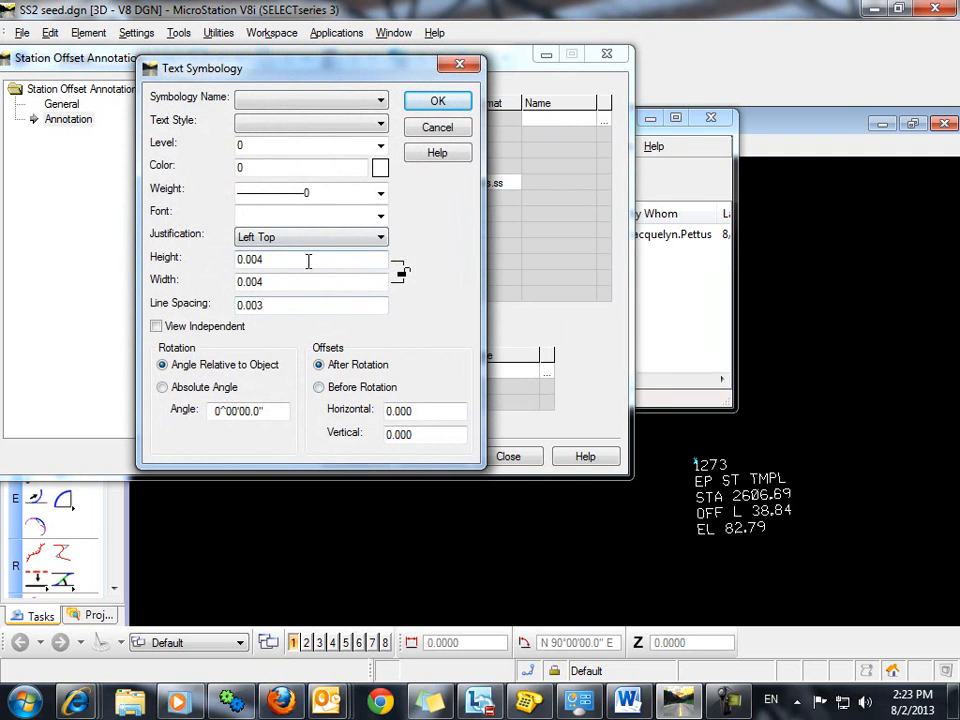
Set text height, width and spacing 1.000, colour 6 orange, Absolute Angle rotation, and accept
{"action": "type", "text": "1.000"}
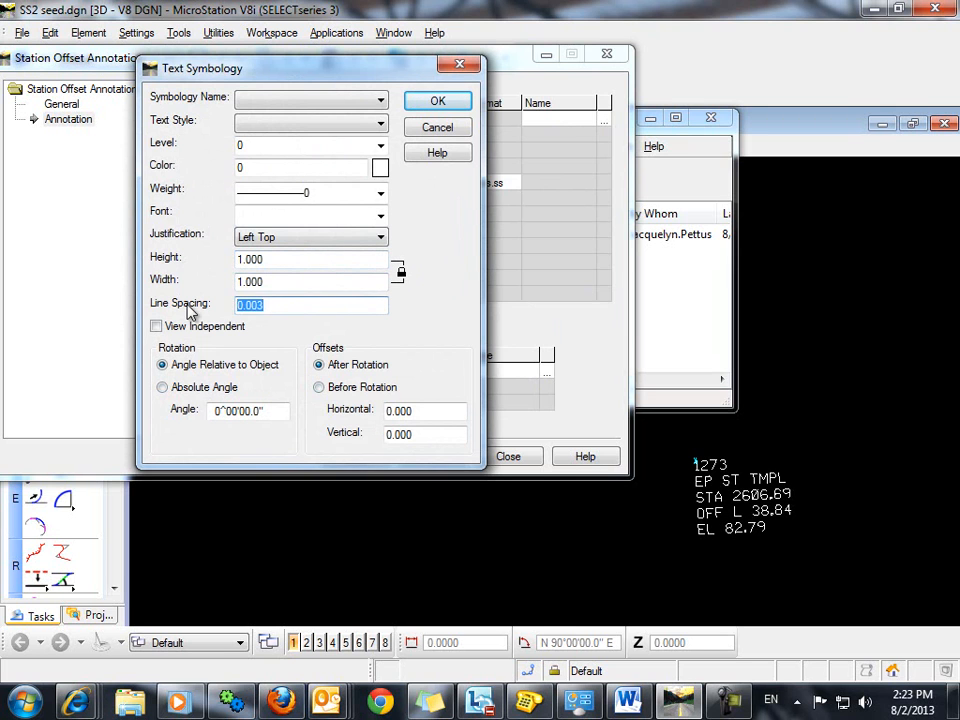
{"action": "left_click", "coordinate": [380, 168]}
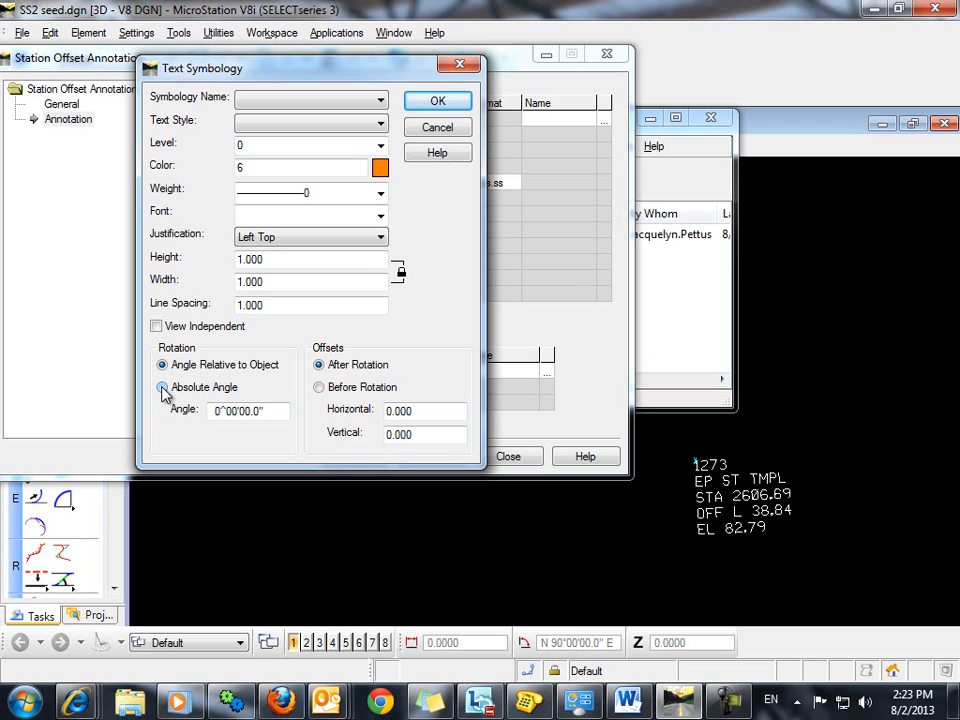
{"action": "left_click", "coordinate": [162, 388]}
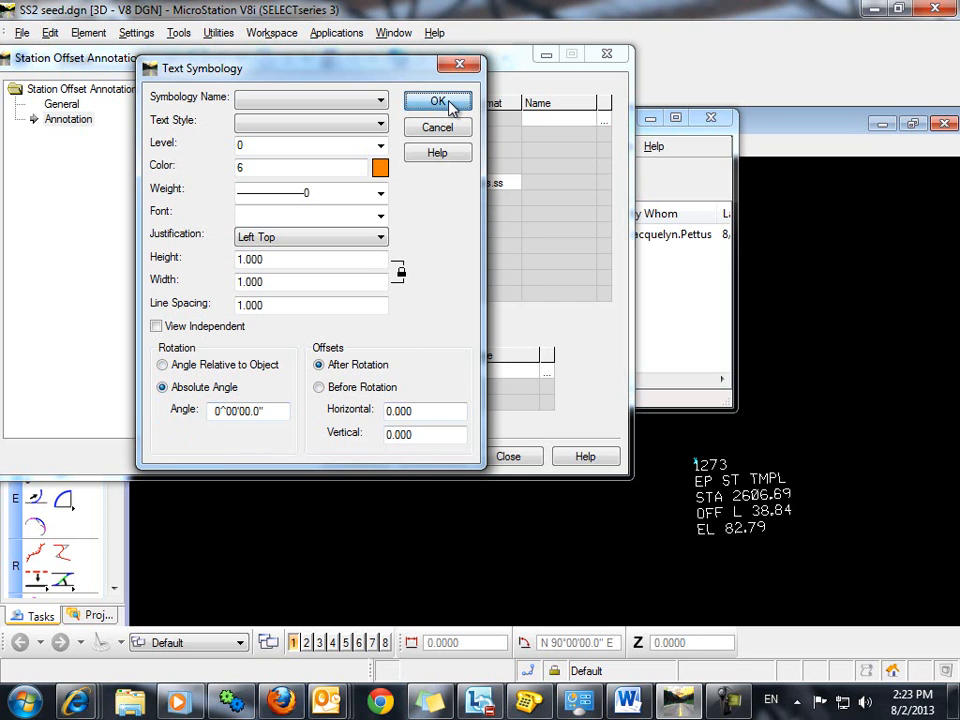
{"action": "left_click", "coordinate": [436, 100]}
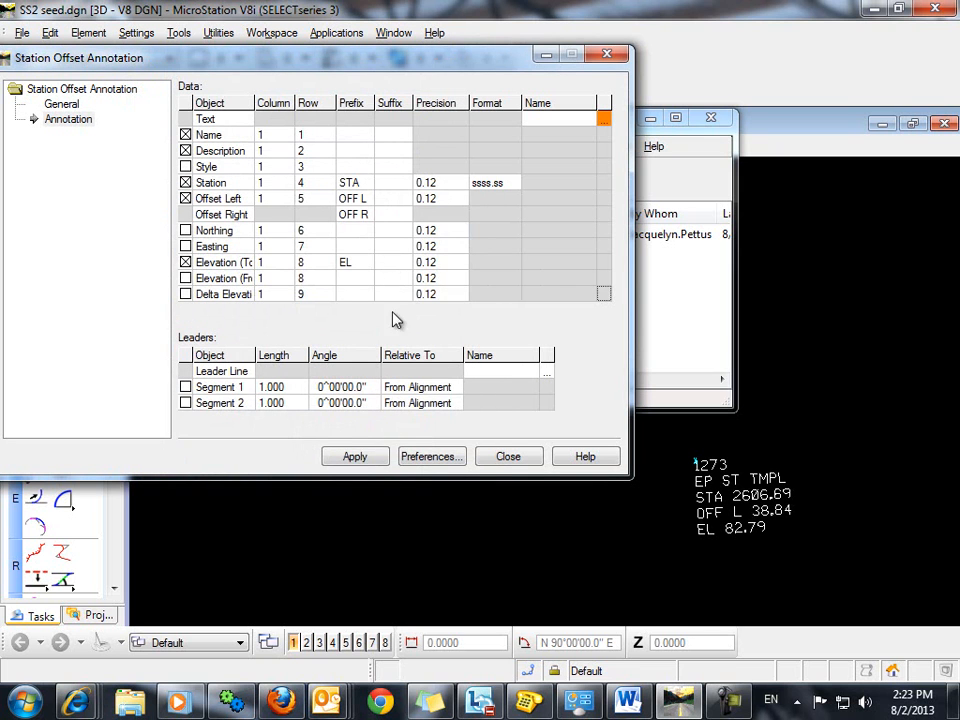
Apply the station-offset annotation to point 1273 using the new text symbology
{"action": "left_click", "coordinate": [356, 456]}
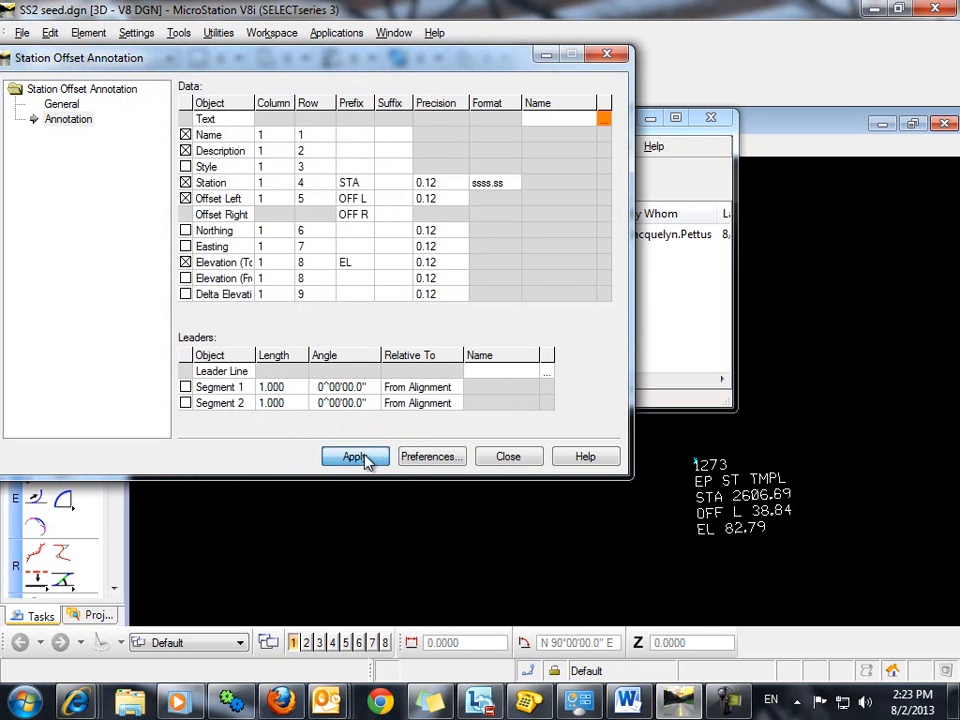
{"action": "left_click", "coordinate": [354, 456]}
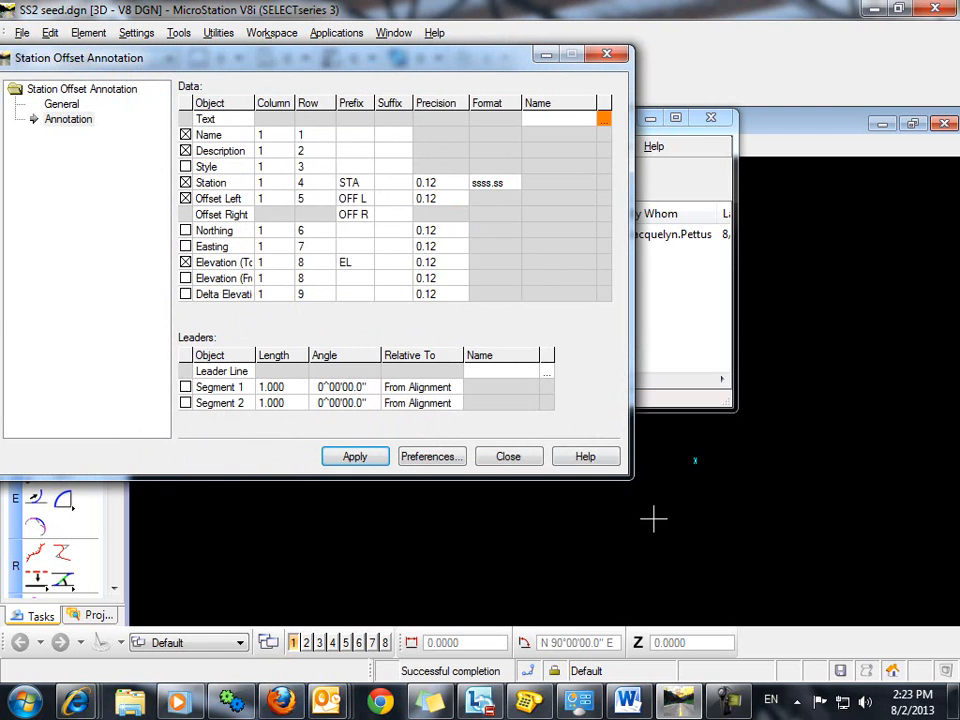